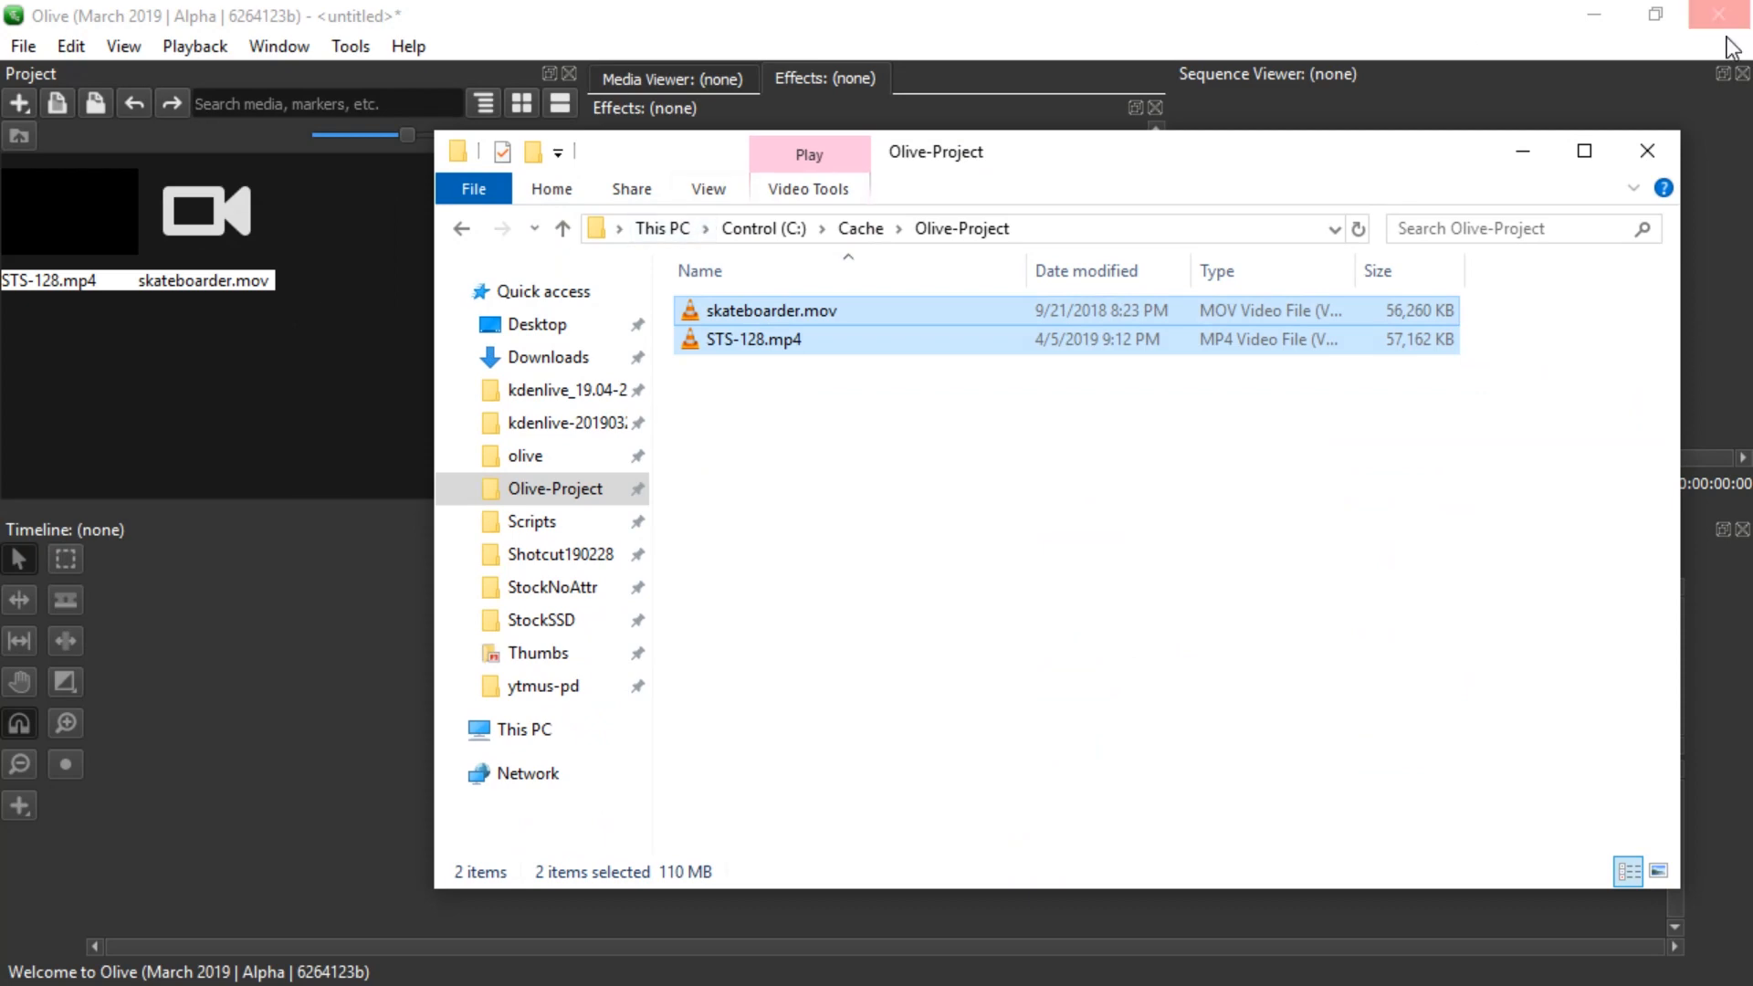
Step: Bring Olive back in front and place skateboarder.mov and STS-128.mp4 onto a new Sequence 01
left_click(1647, 149)
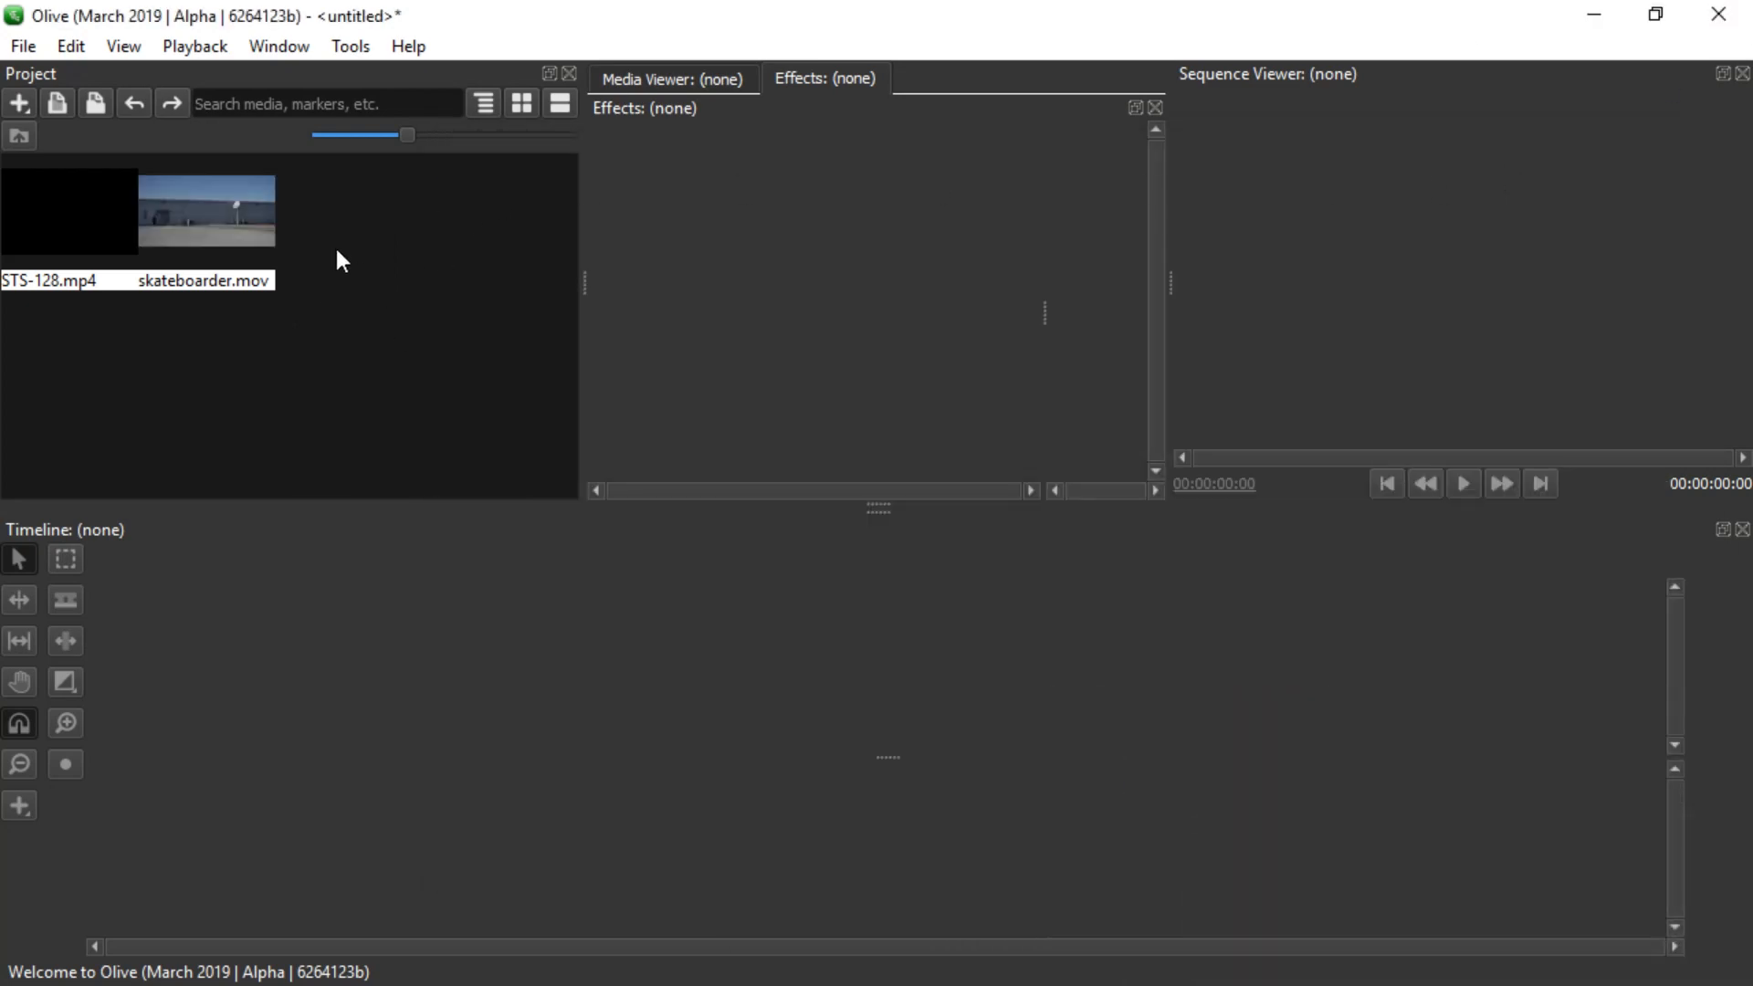
mouse_move(51, 217)
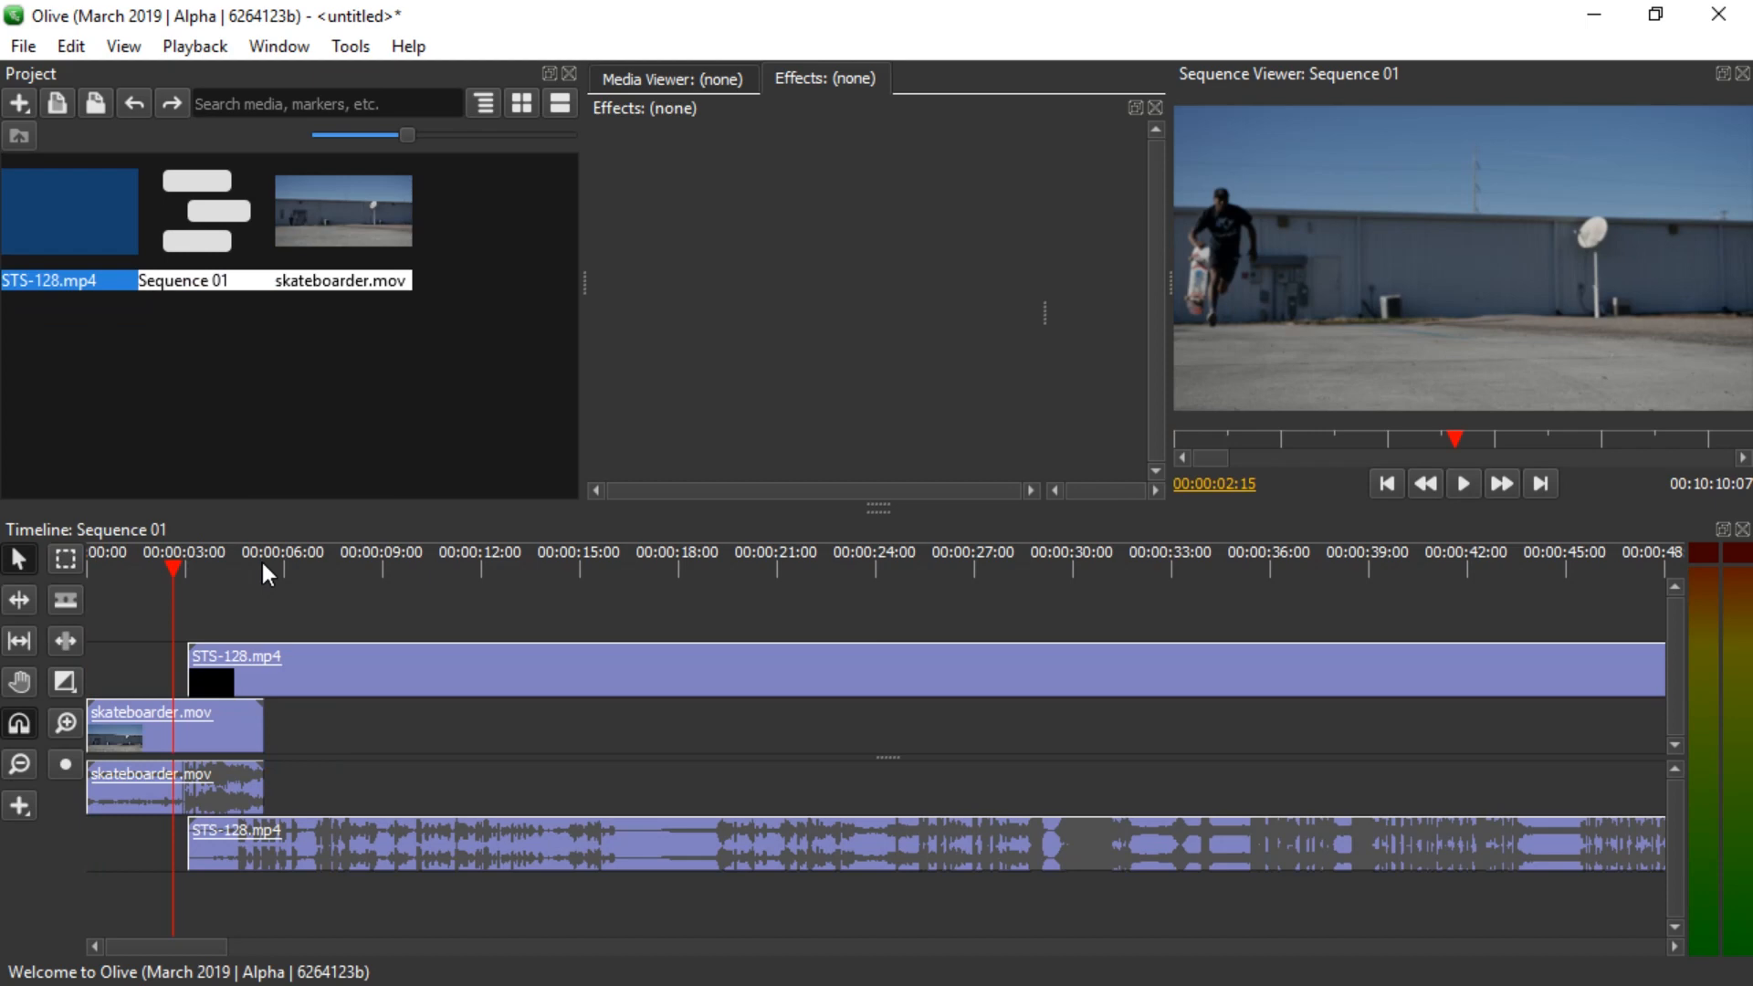
Step: Raise the STS-128.mp4 clip's Transform Scale to about 392% in Sequence 01
left_click(236, 565)
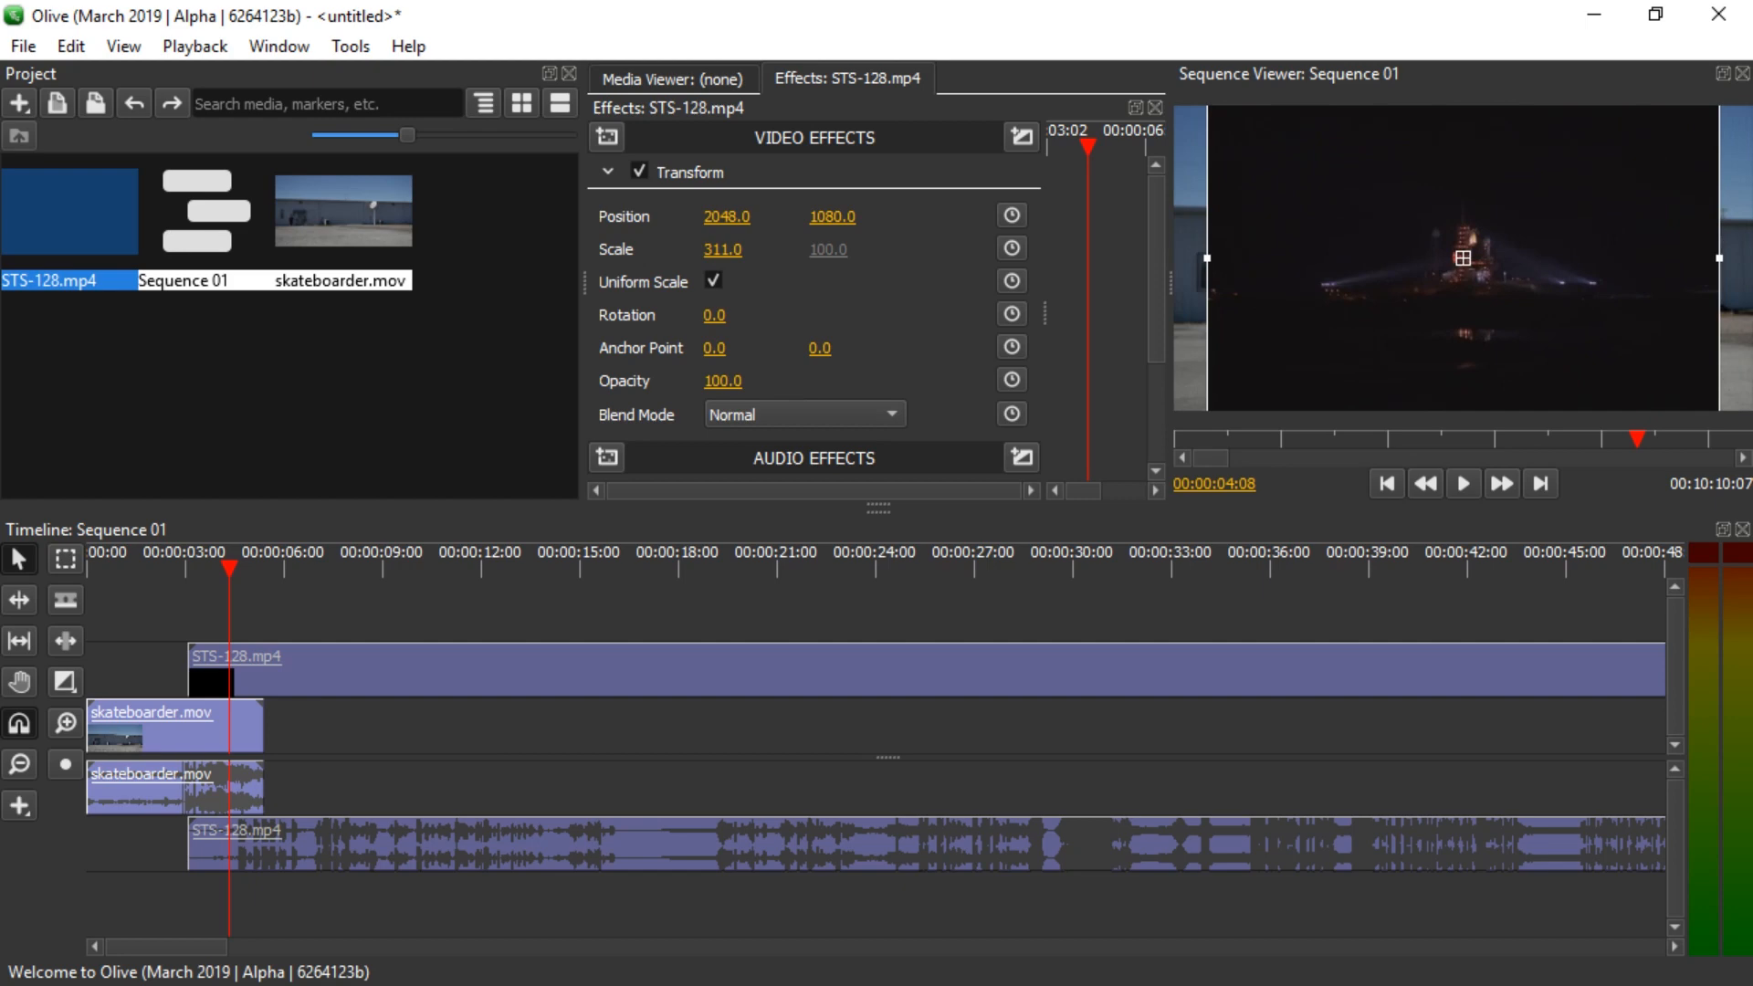
left_click_drag(721, 249, 763, 248)
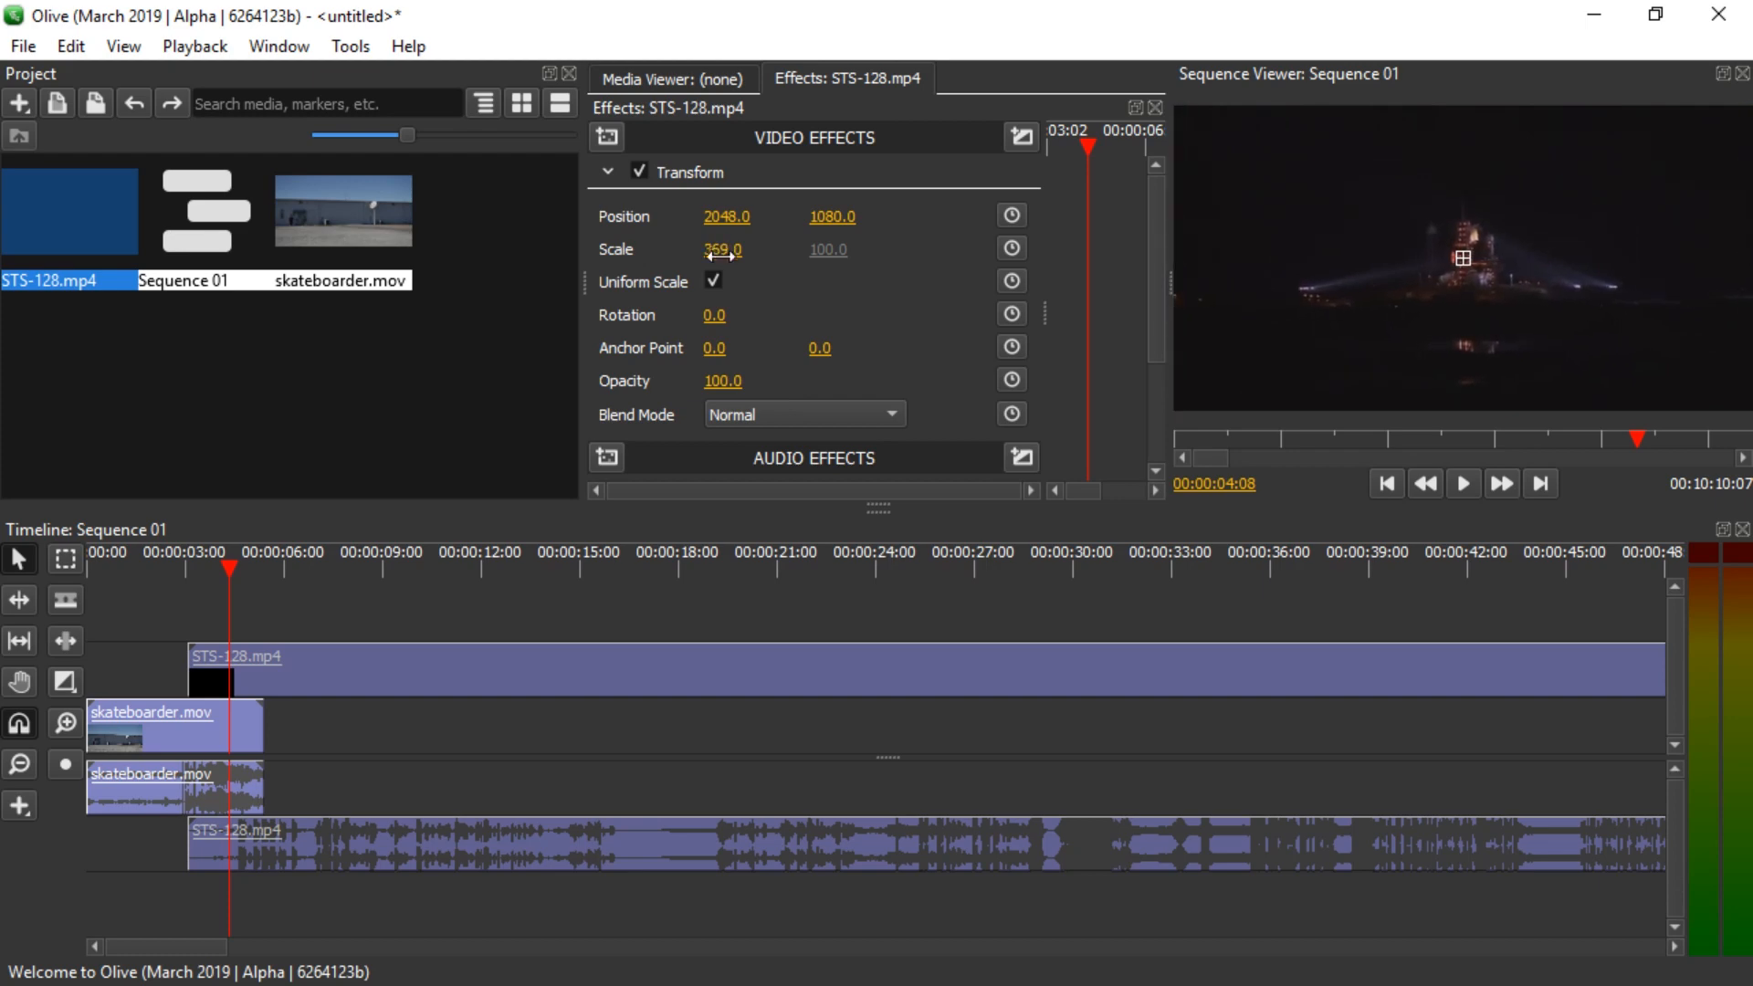
left_click_drag(724, 251, 749, 250)
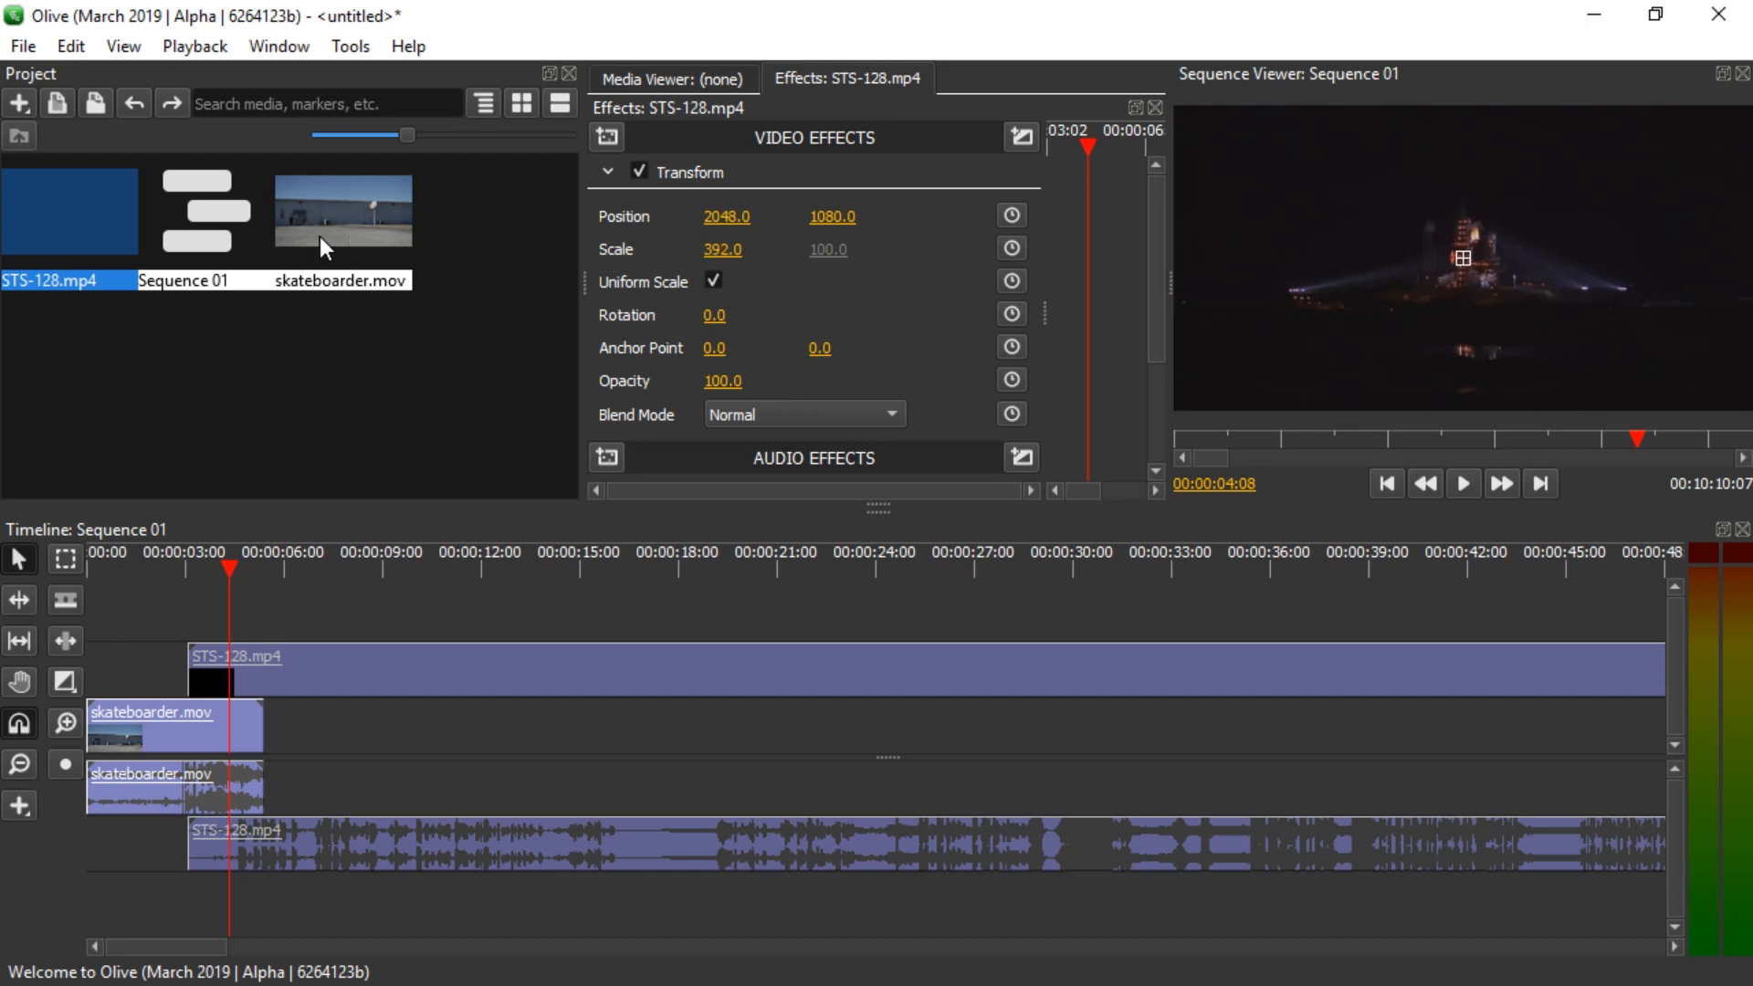
left_click(69, 212)
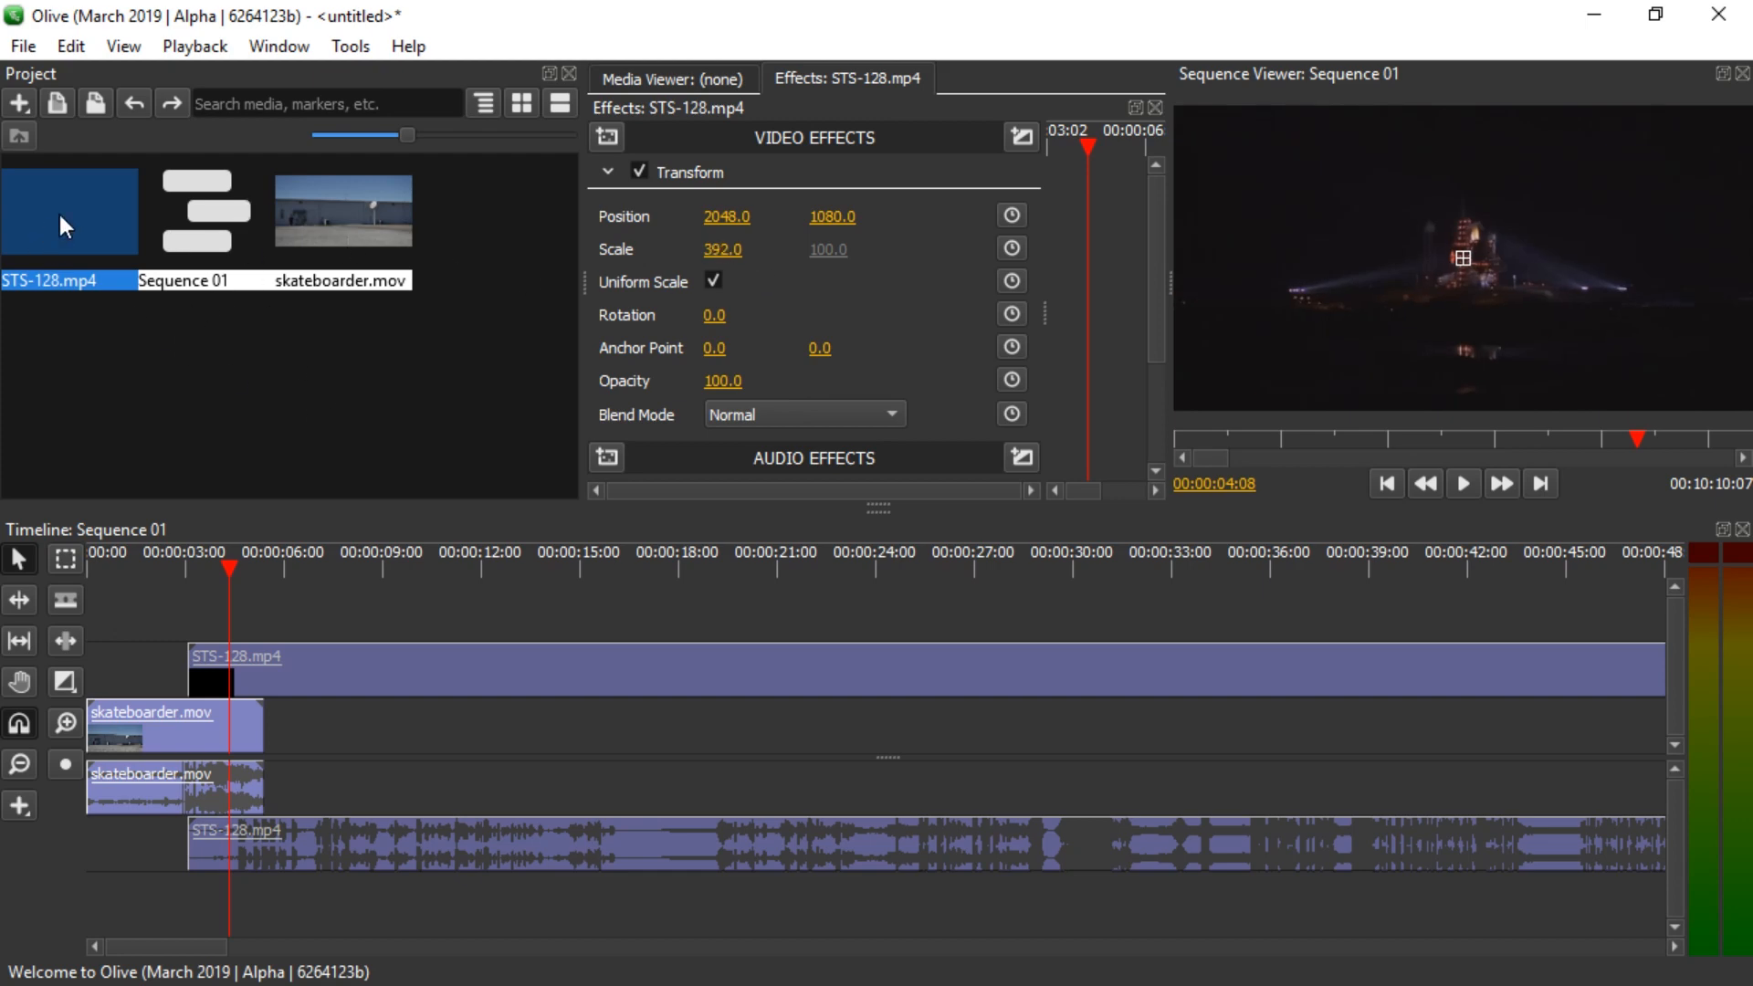
Step: Create Sequence 02 from STS-128.mp4 with a shrunken skateboarder.mov overlay above it, then Sequence 03 with two short STS-128 pieces
right_click(67, 212)
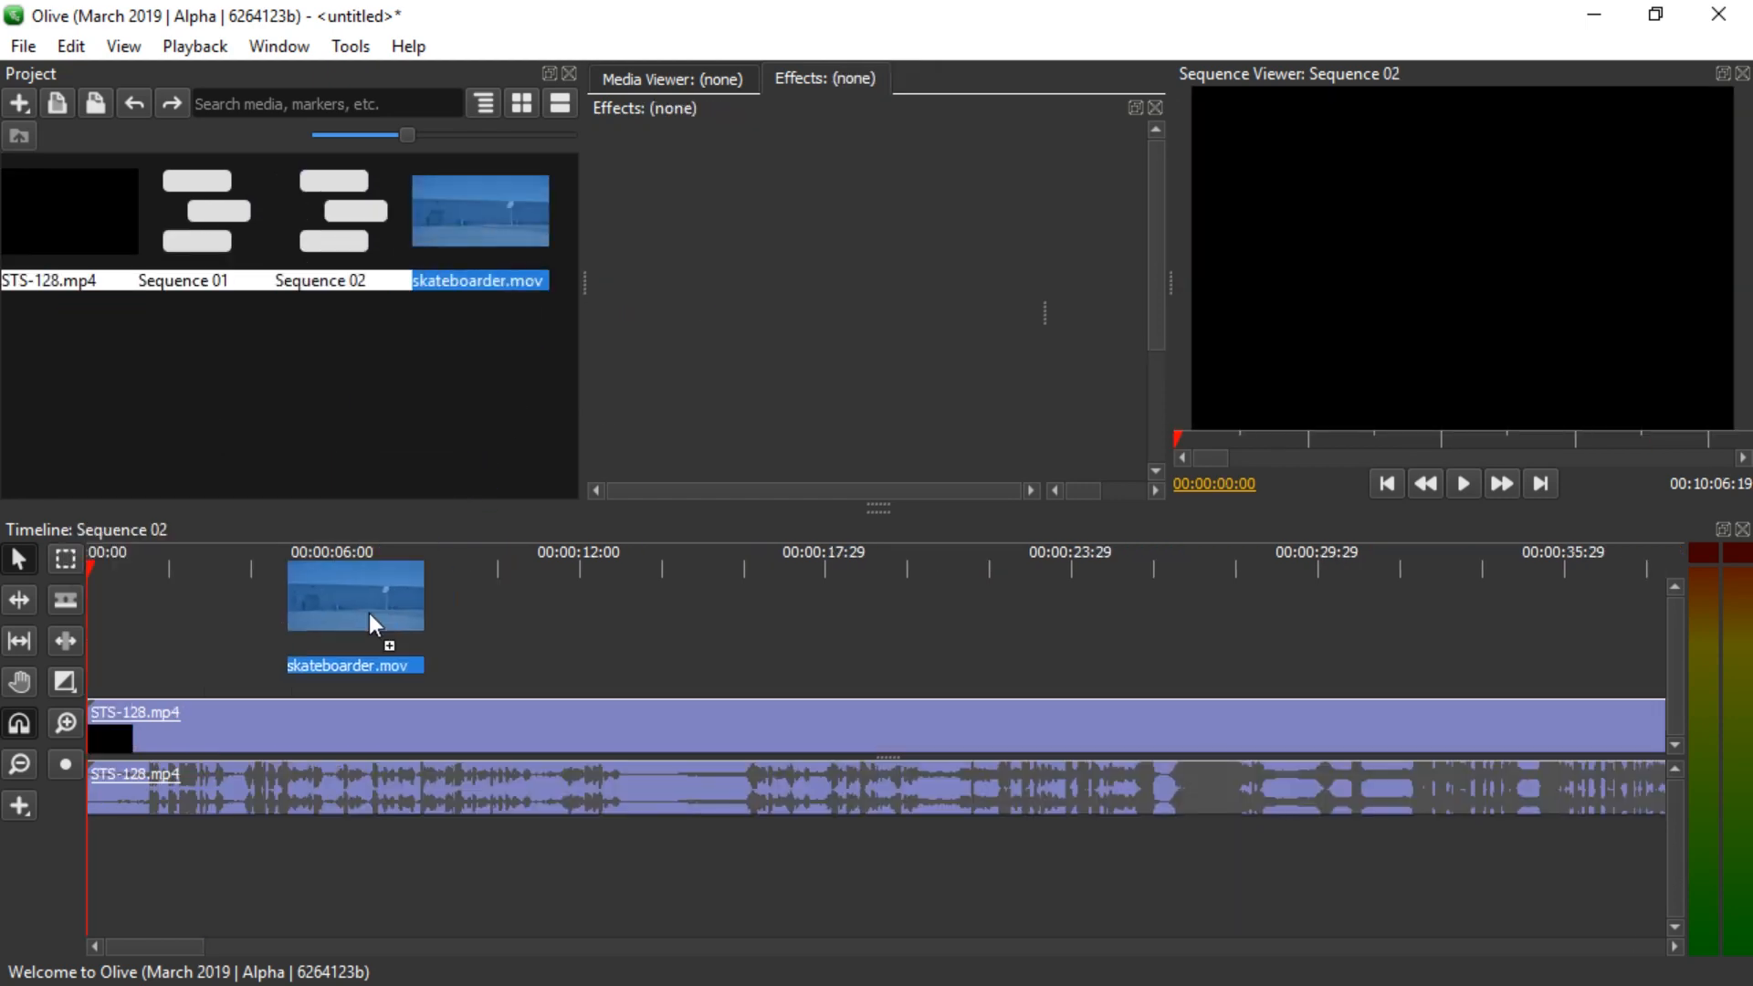
left_click_drag(354, 595, 374, 668)
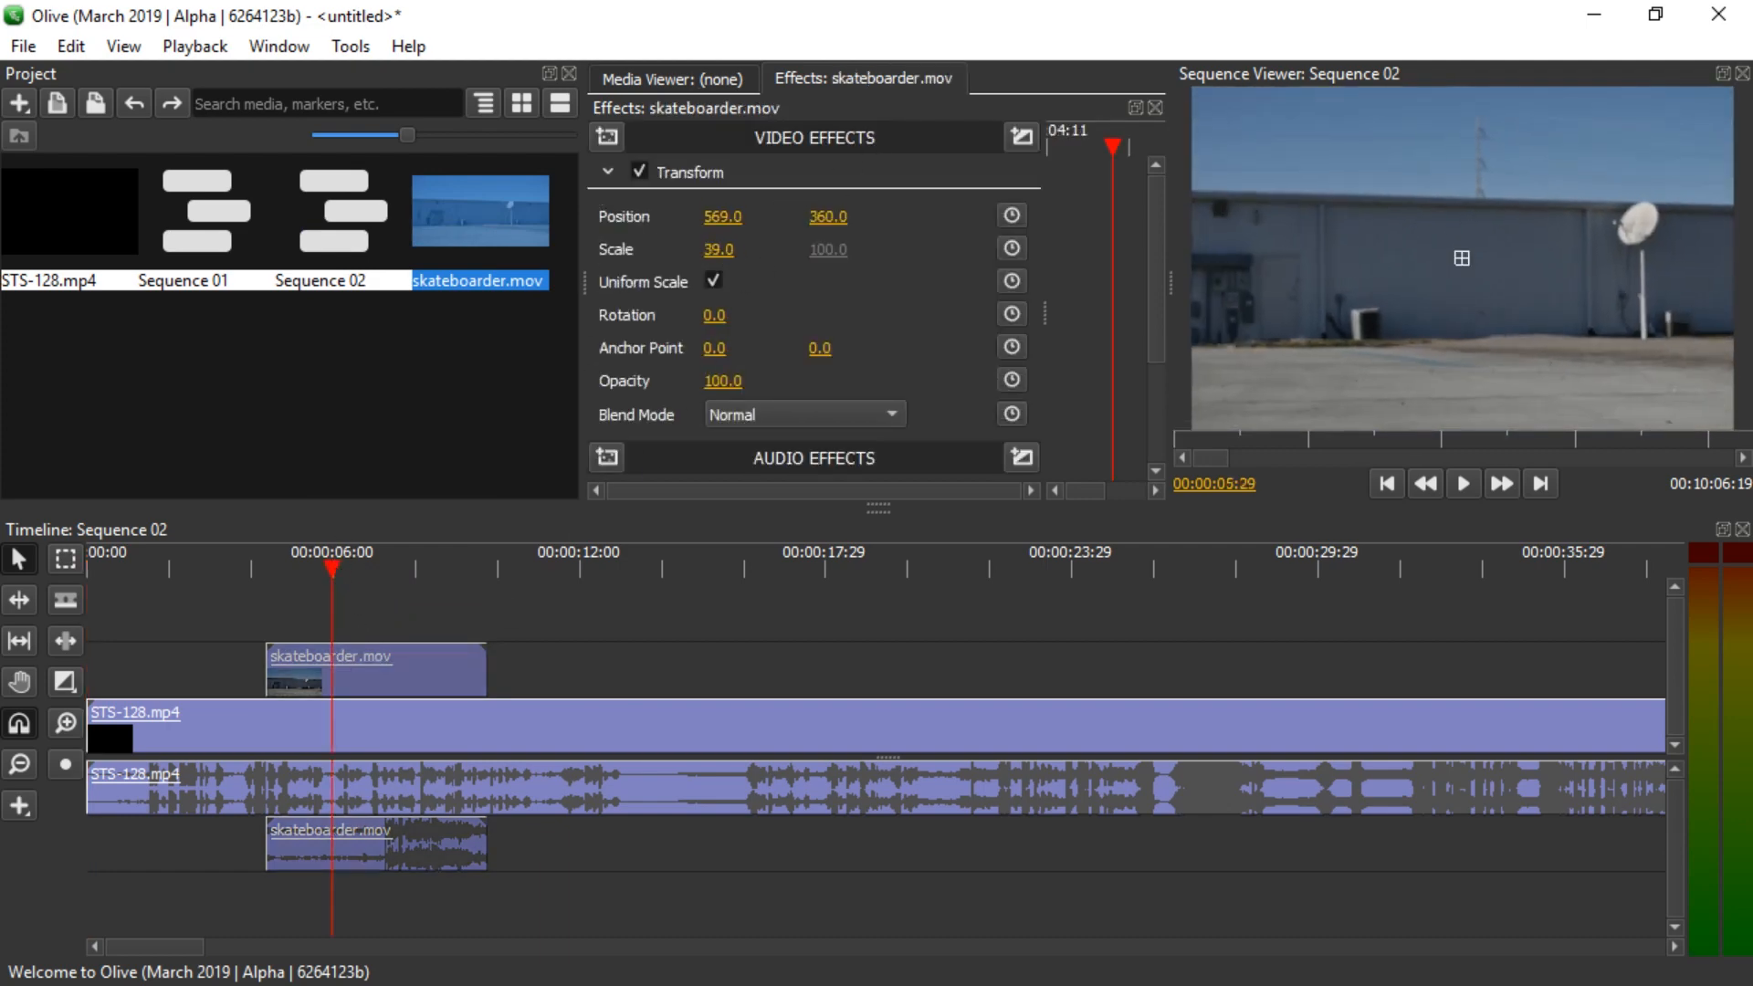
left_click_drag(719, 250, 719, 258)
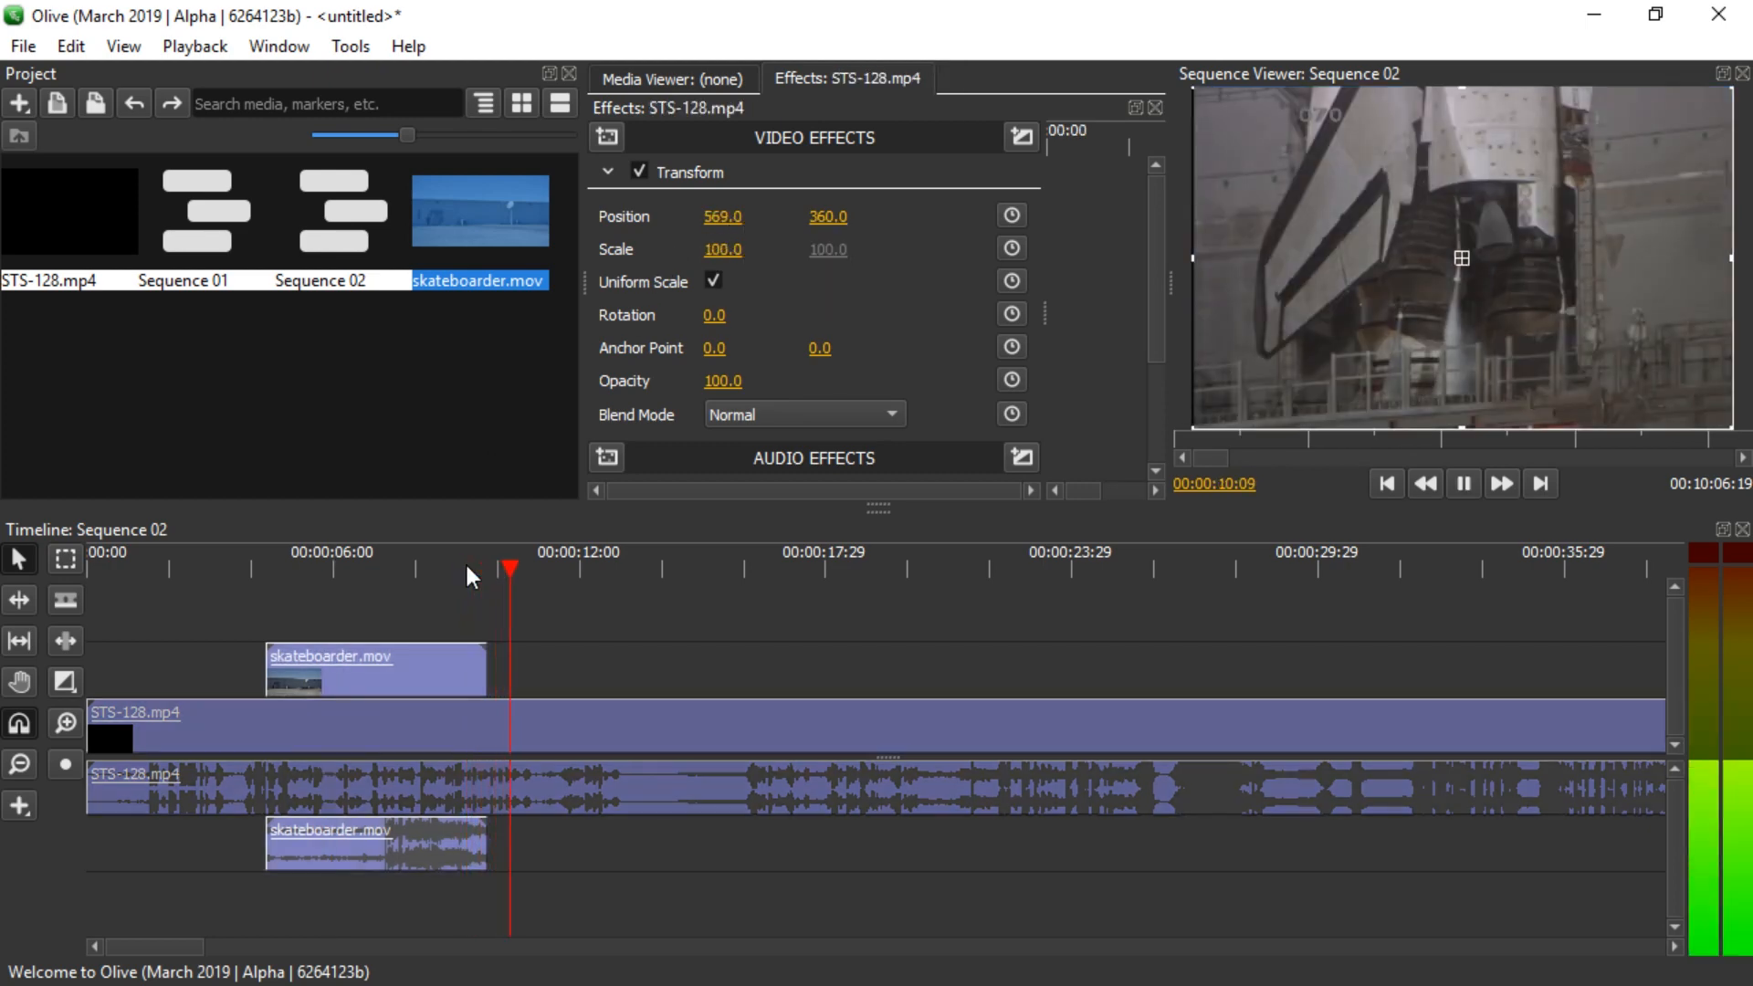
left_click(221, 552)
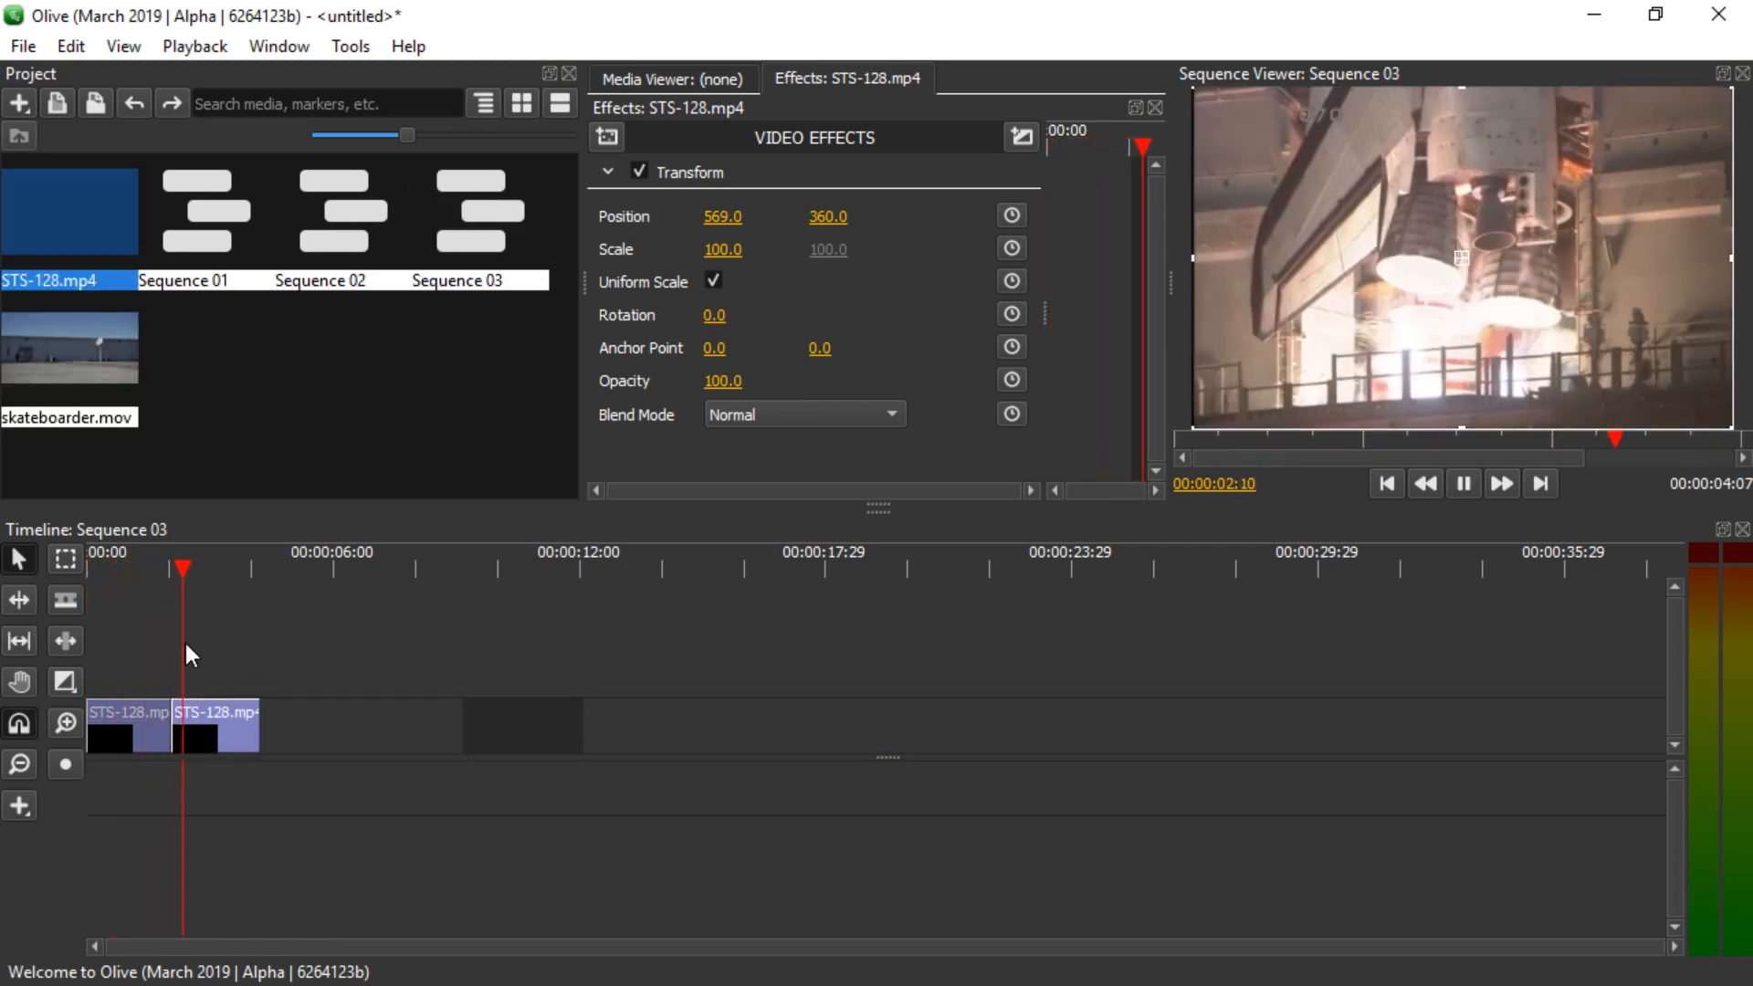
Step: Export Sequence 03 as output.mp4 and check in VLC's Codec info that it is only 1138x720
left_click(1463, 483)
type("out")
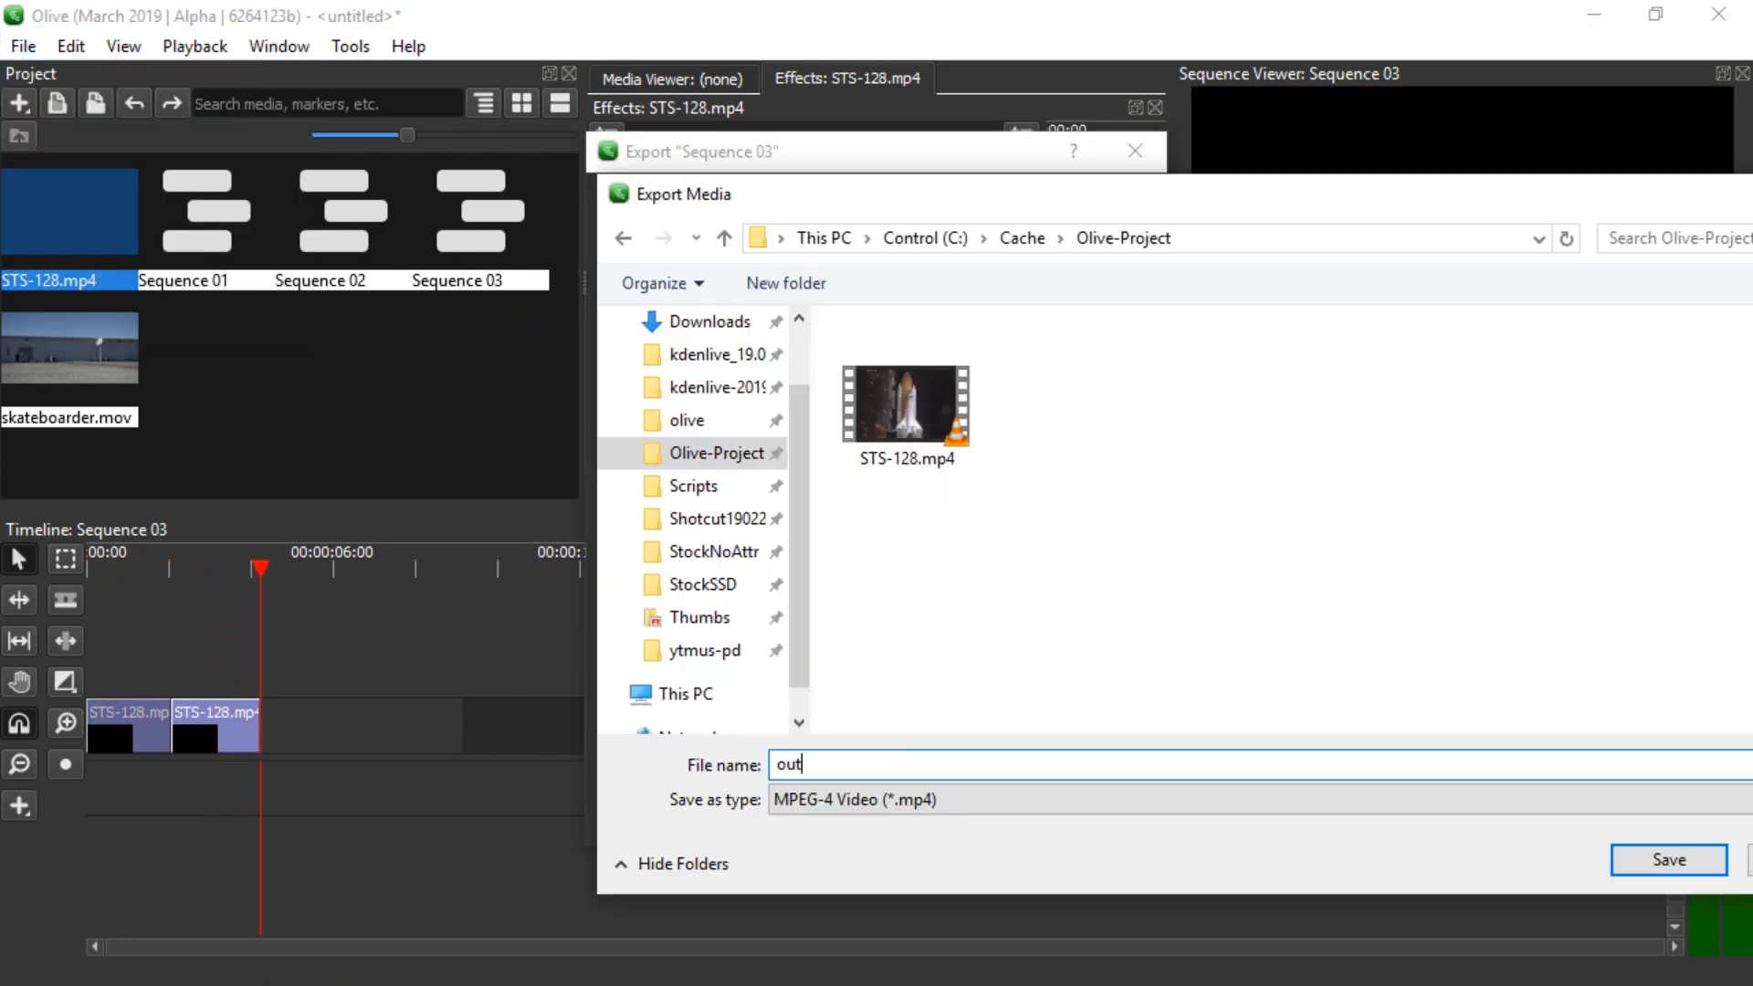
left_click(1667, 860)
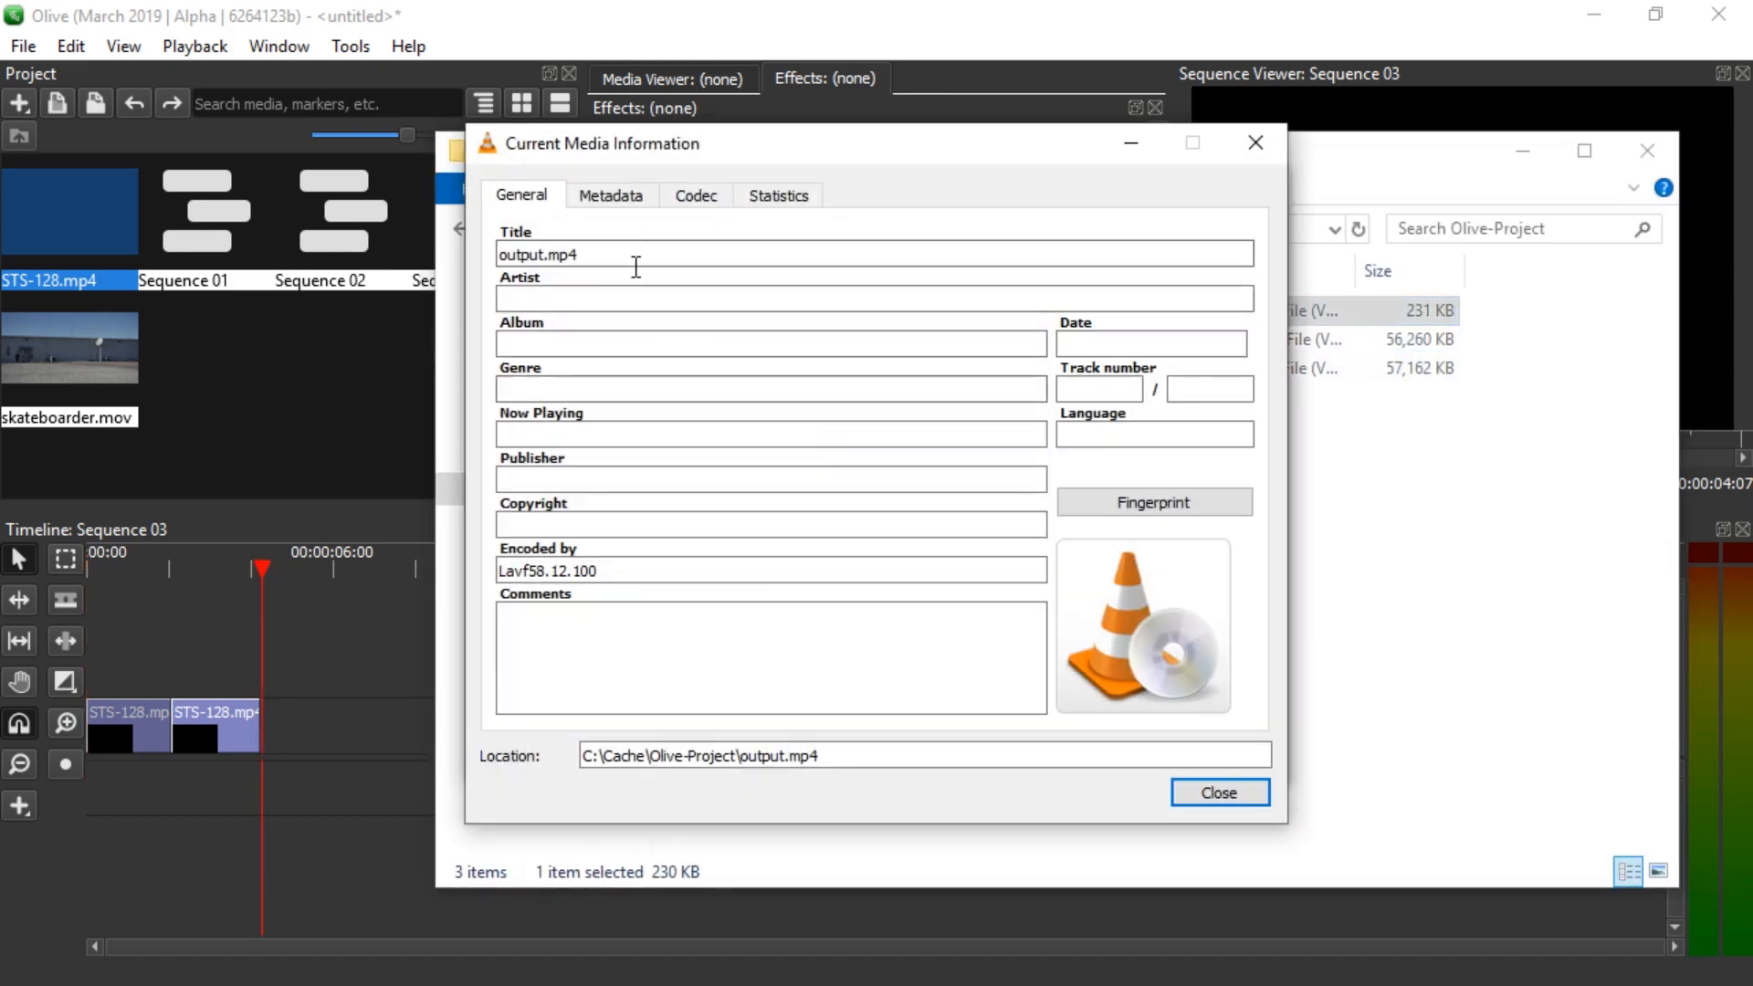
left_click(694, 195)
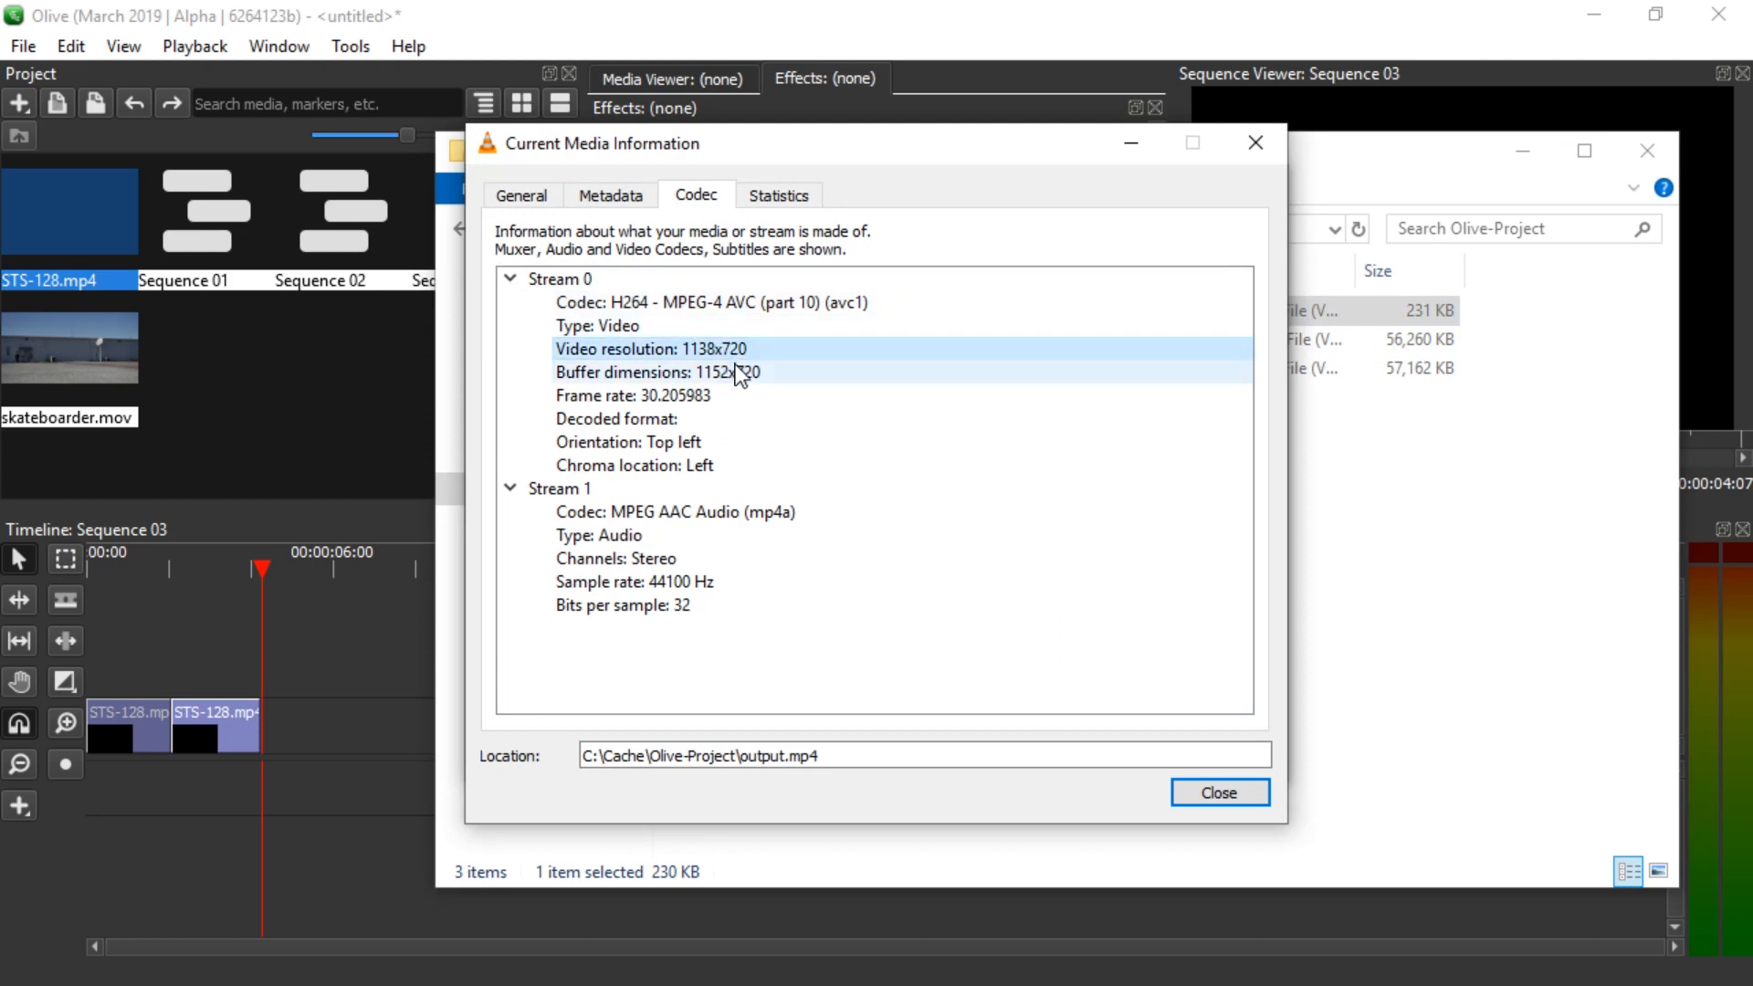
left_click(705, 373)
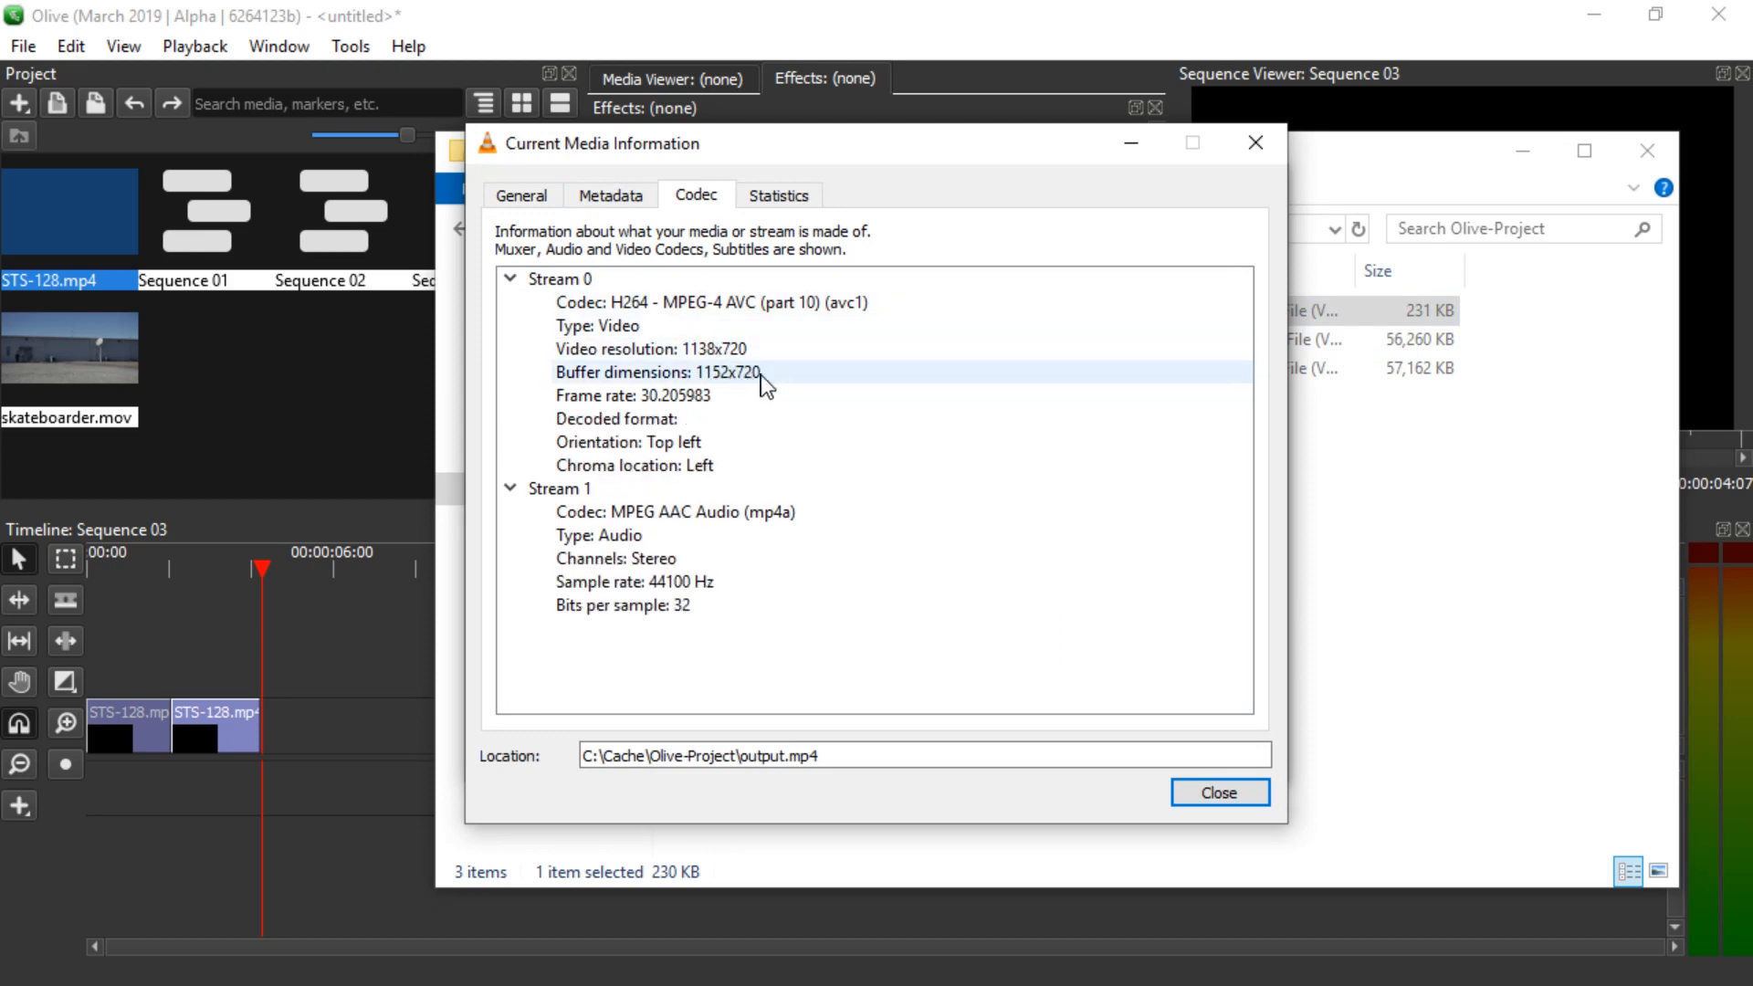
Step: Set Sequence 03's properties to width 1920 and height 1080
left_click(1218, 791)
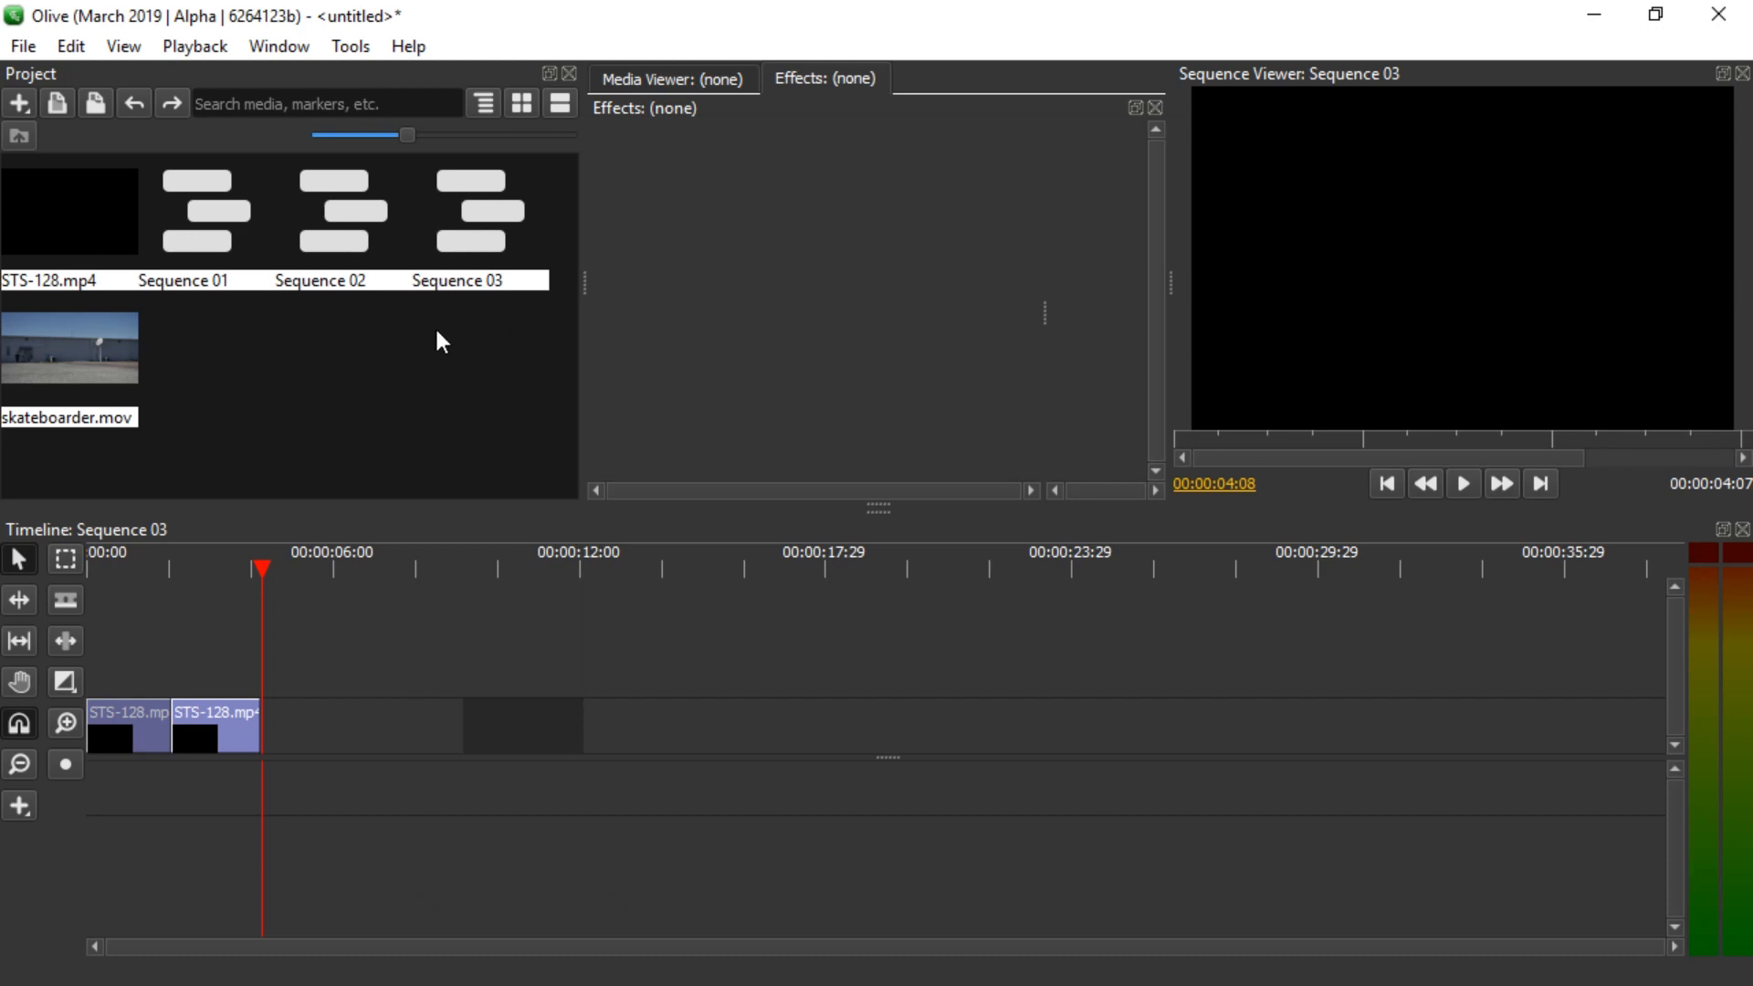
right_click(479, 212)
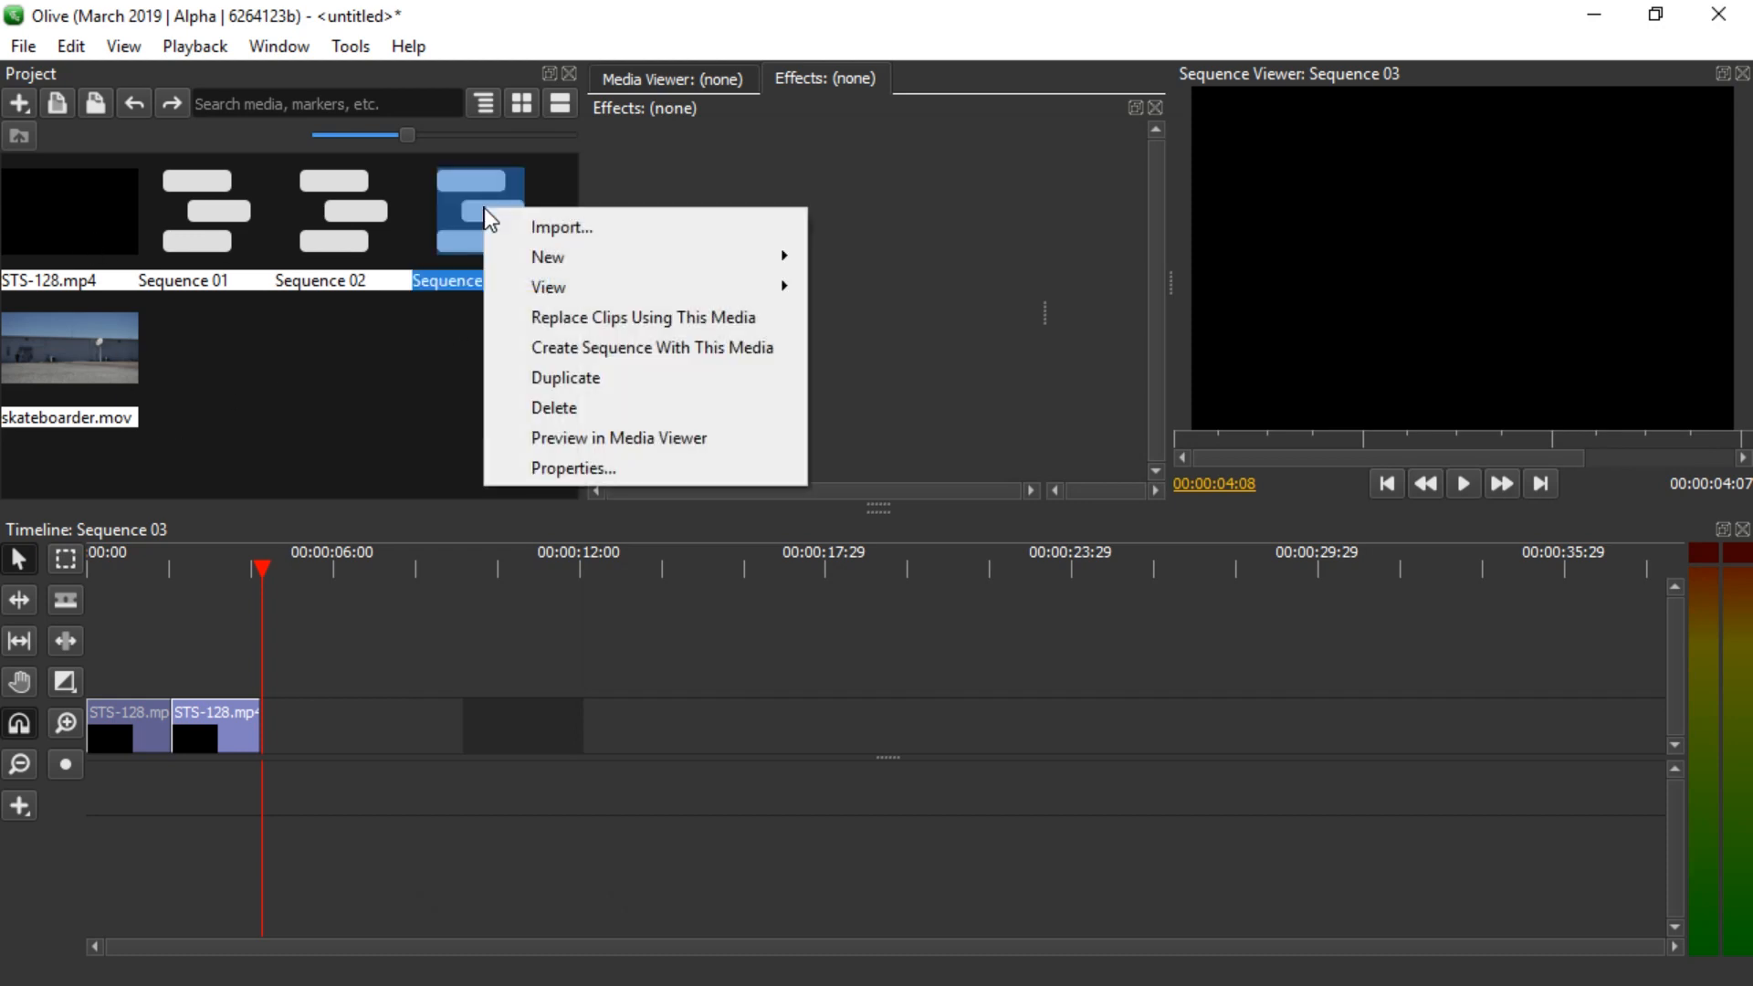
left_click(573, 470)
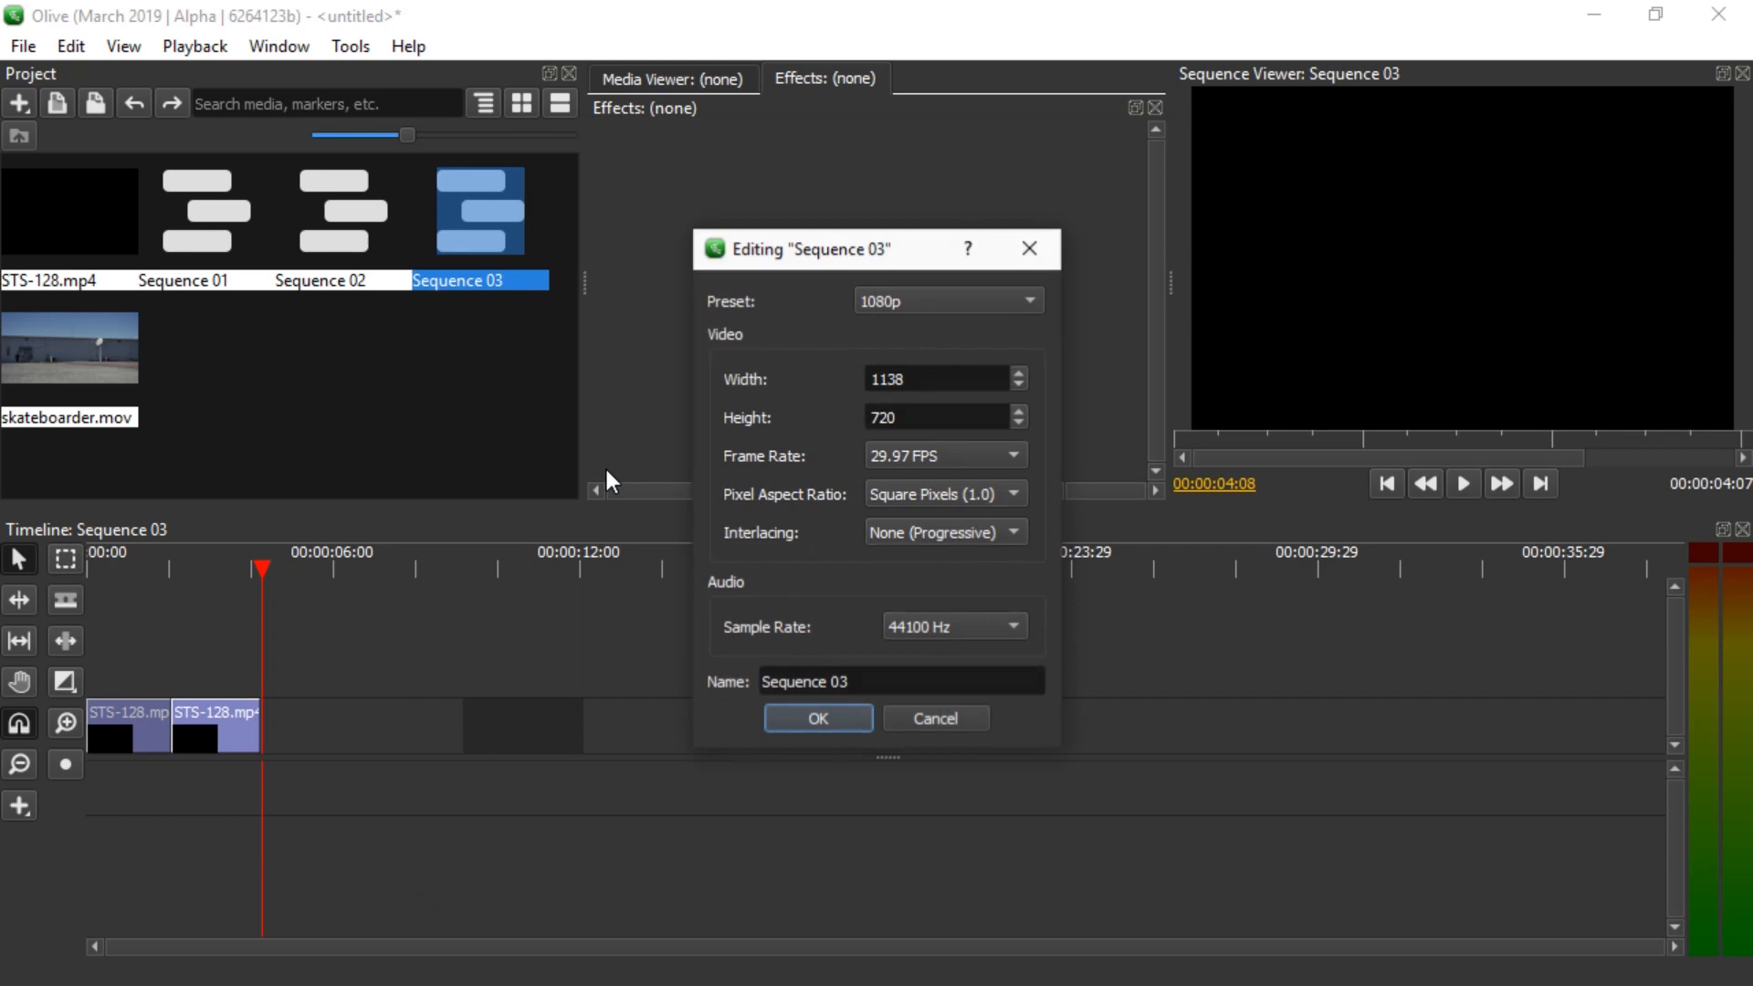
left_click(938, 380)
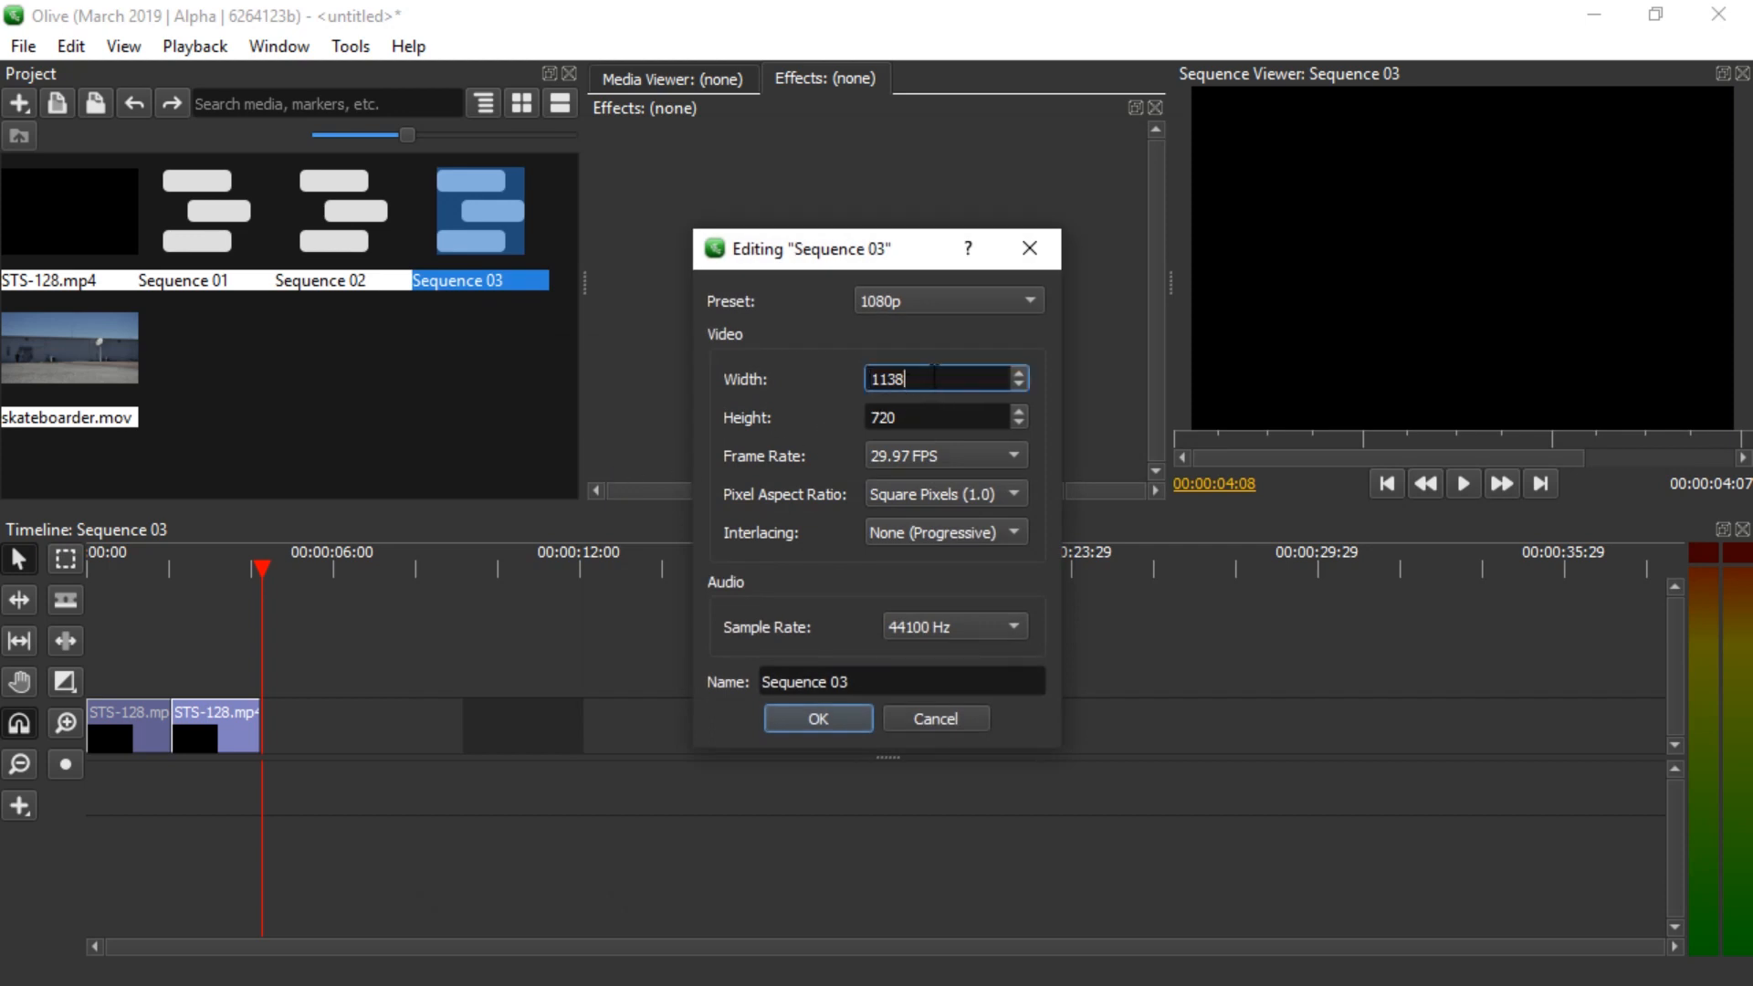
triple_click(927, 378)
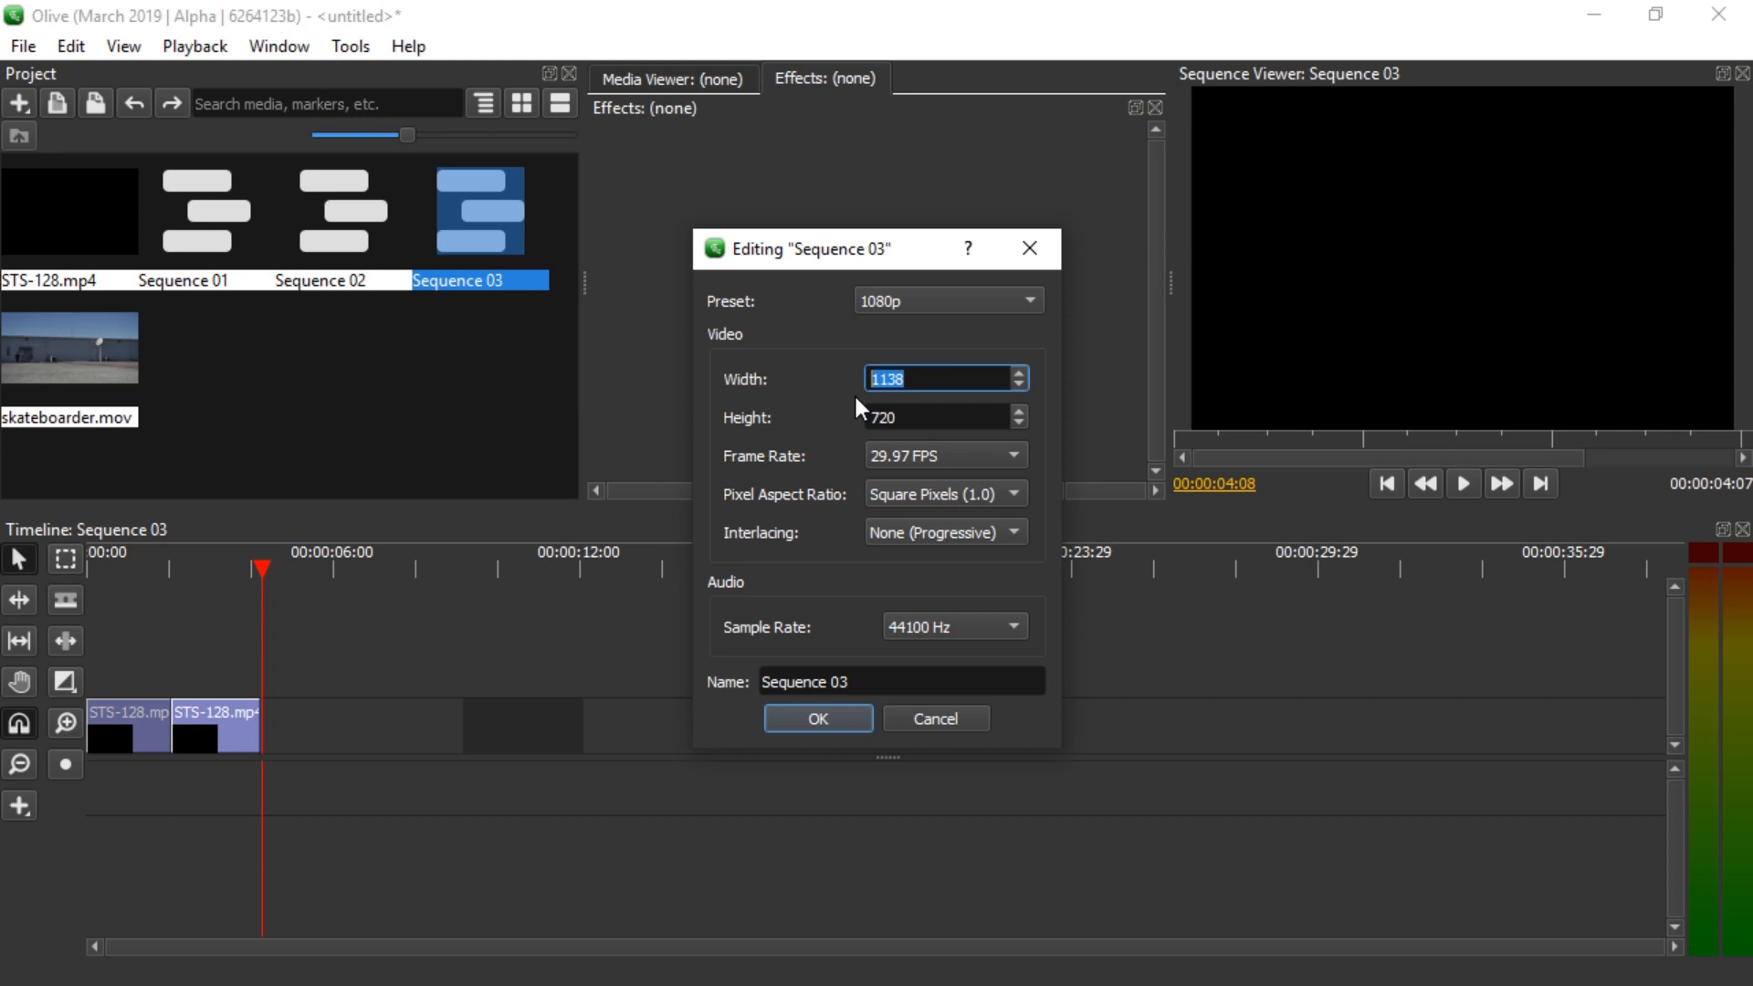
type("1920")
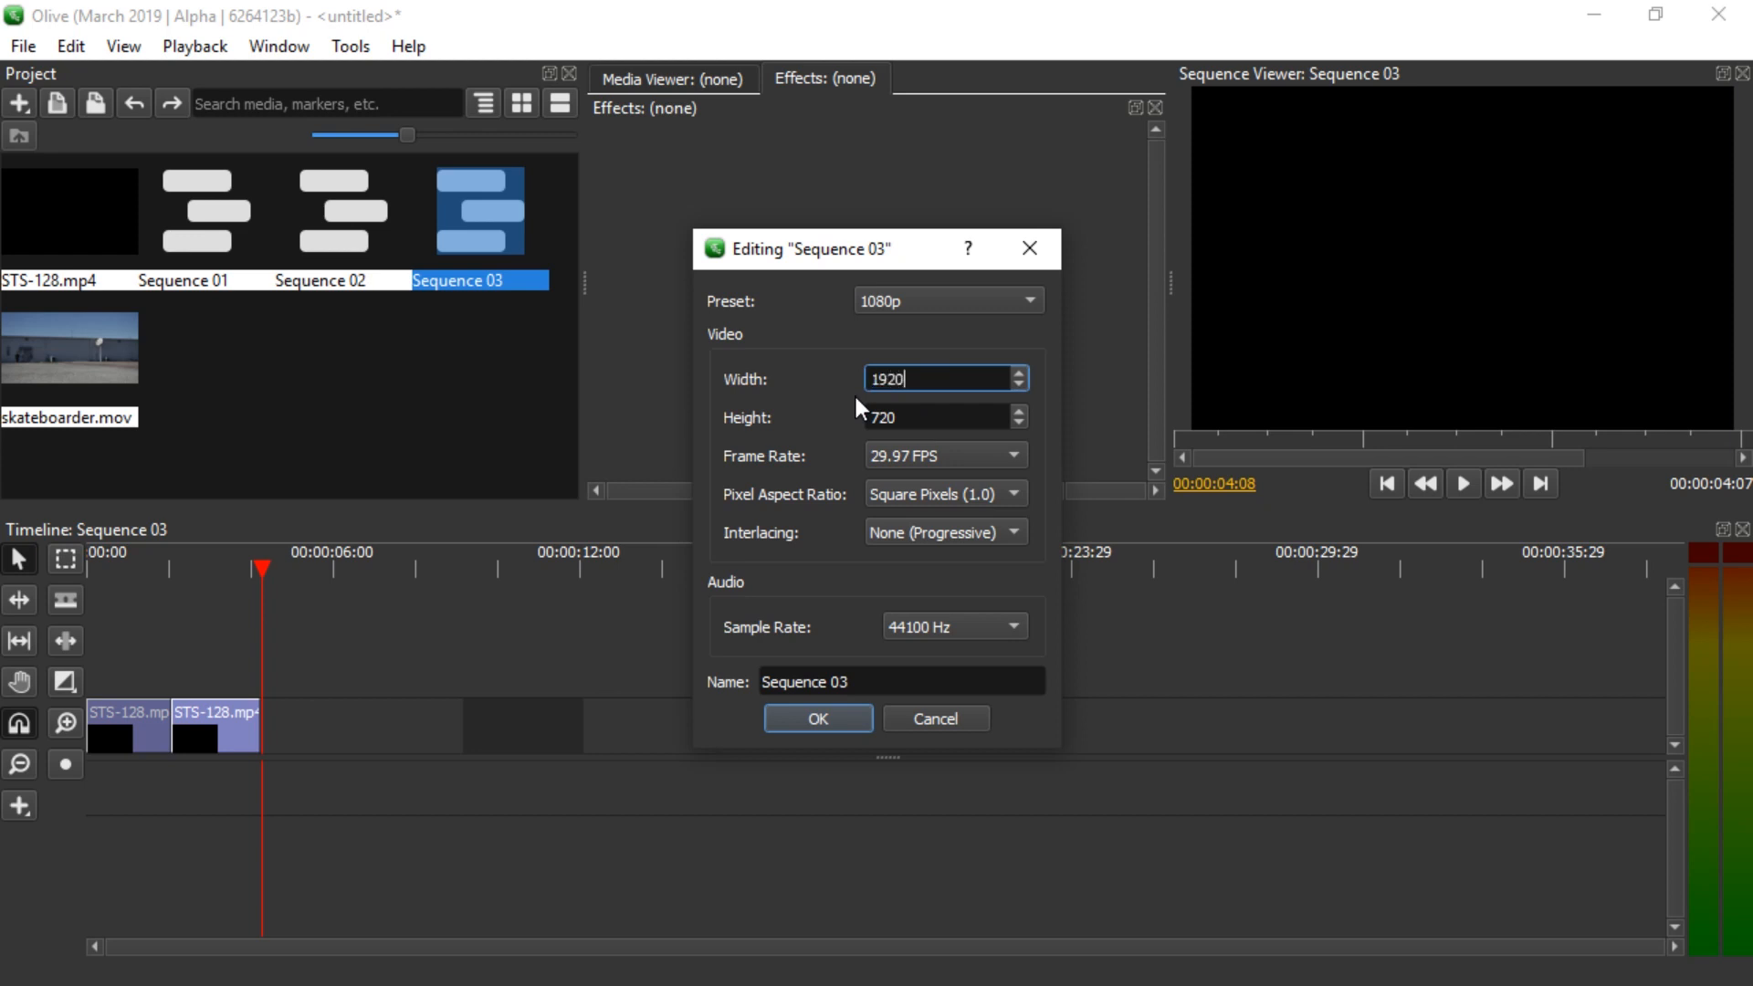
type("1080")
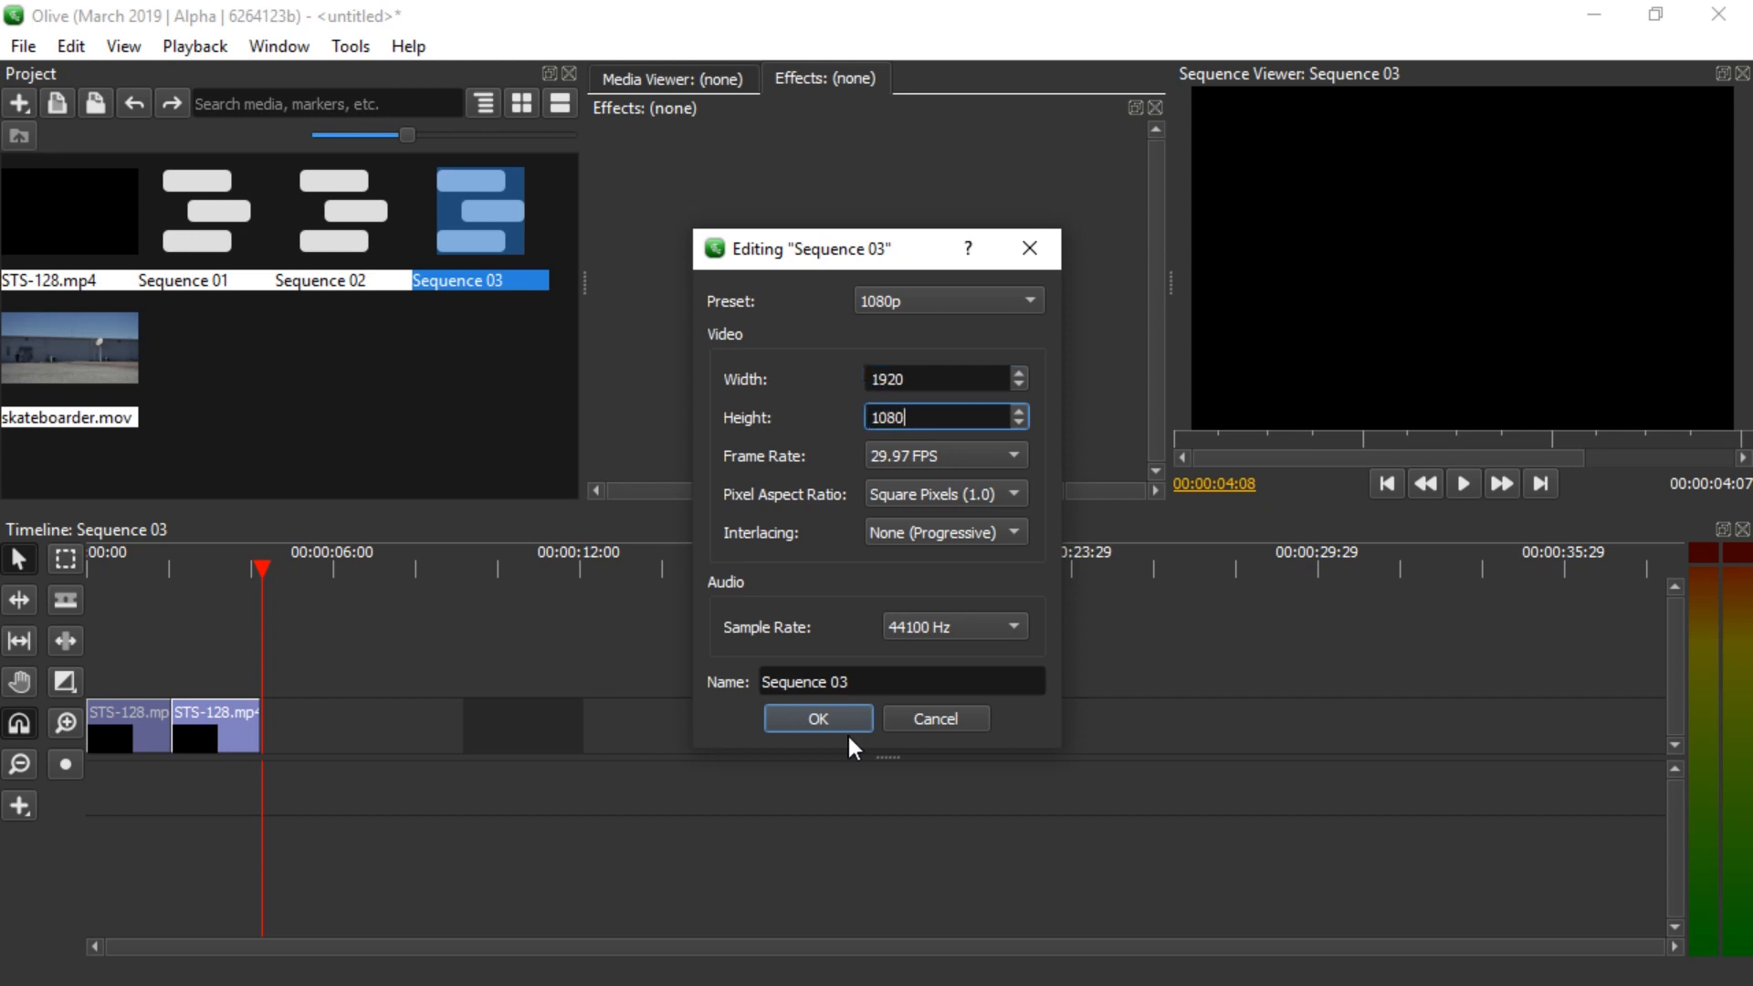
left_click(818, 718)
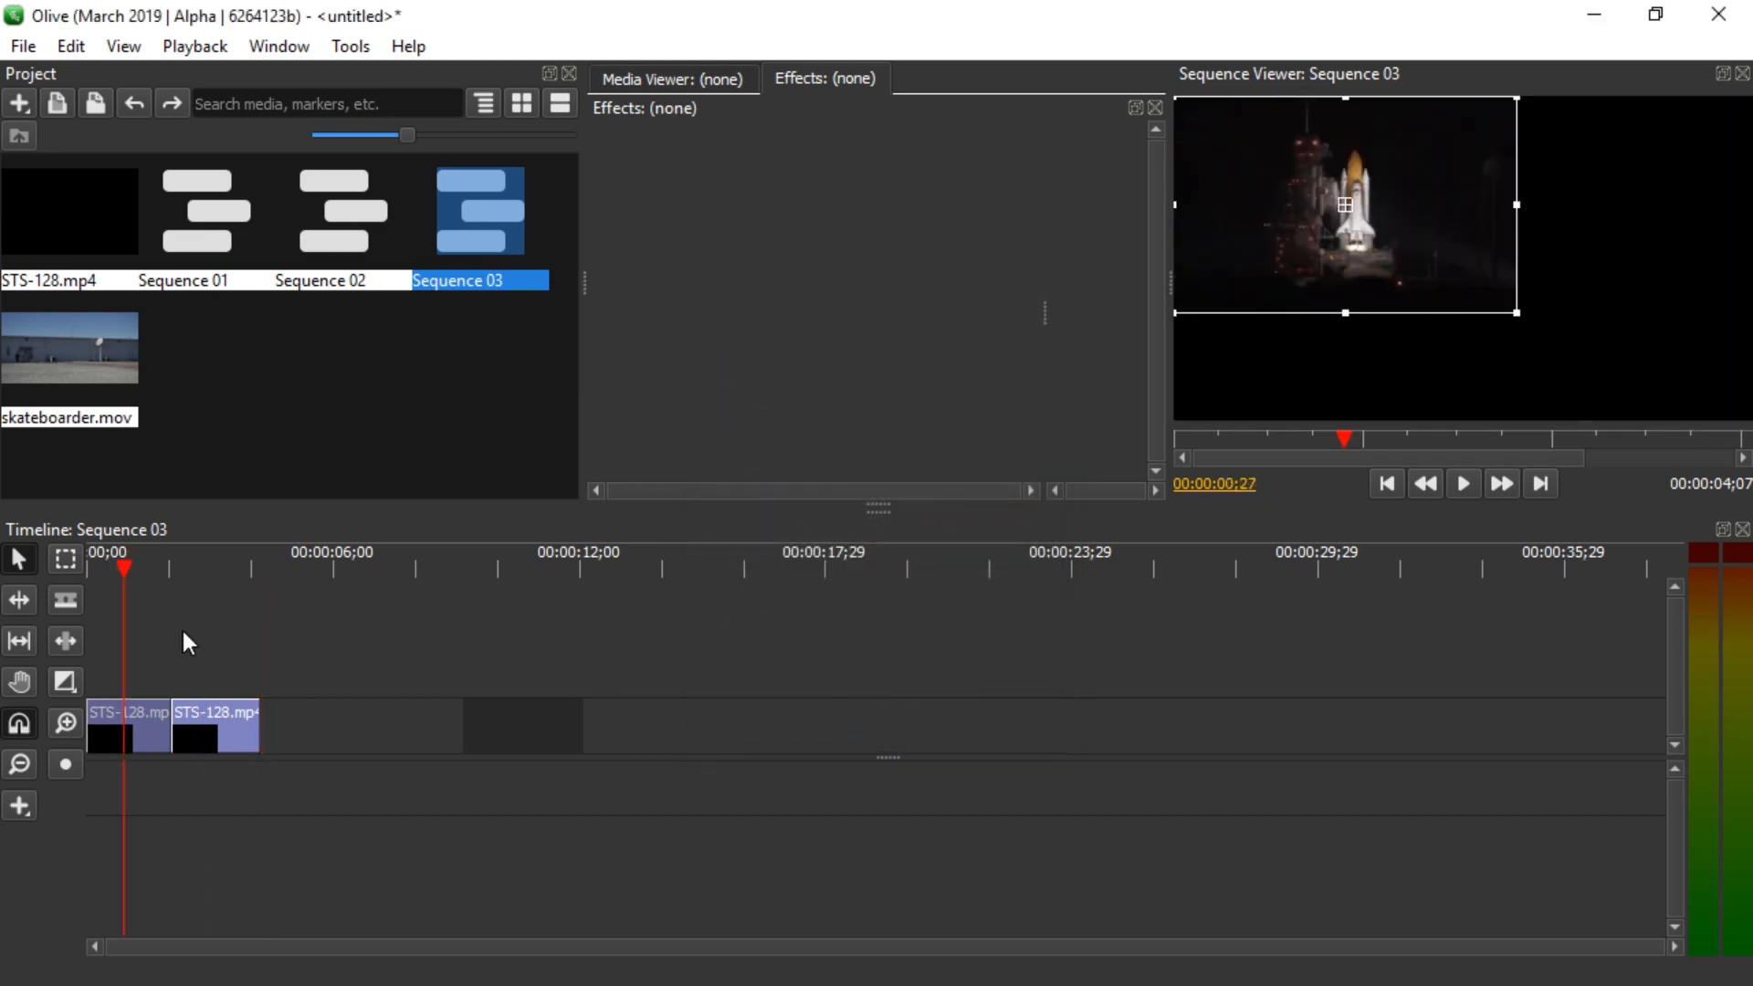
mouse_move(177, 574)
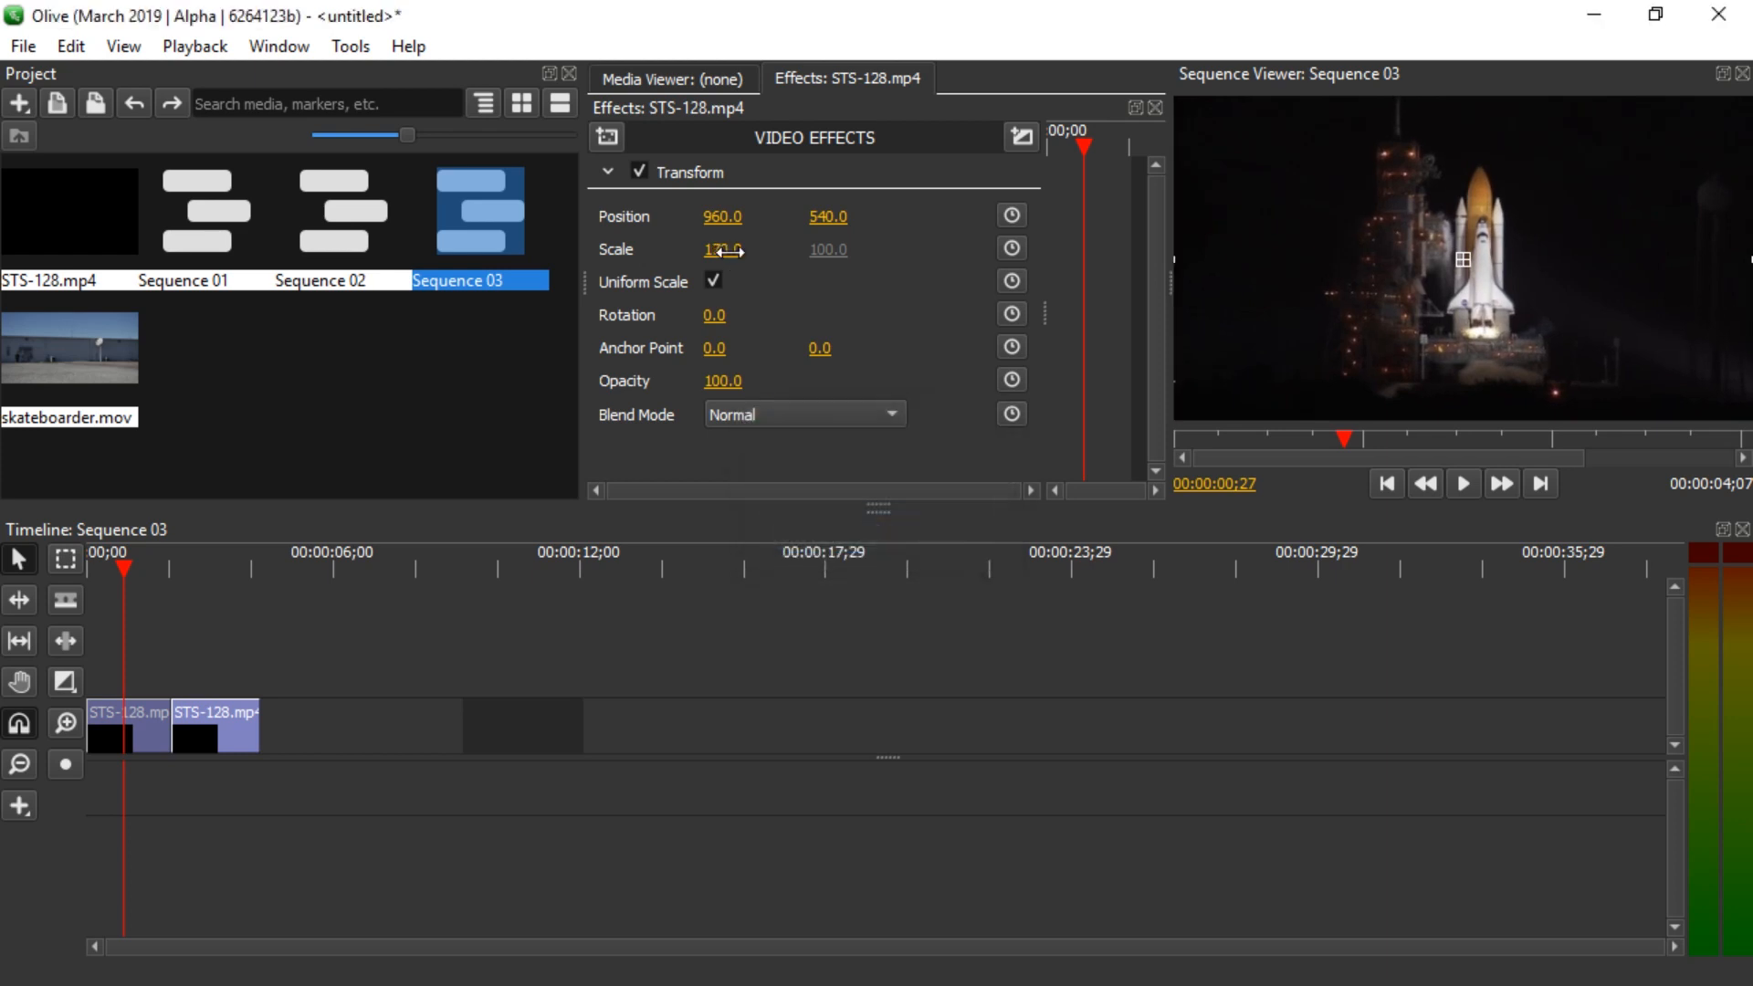
Step: Copy the 960,540 position / 170% scale transform from one STS-128 piece and replace the other's with it
right_click(683, 172)
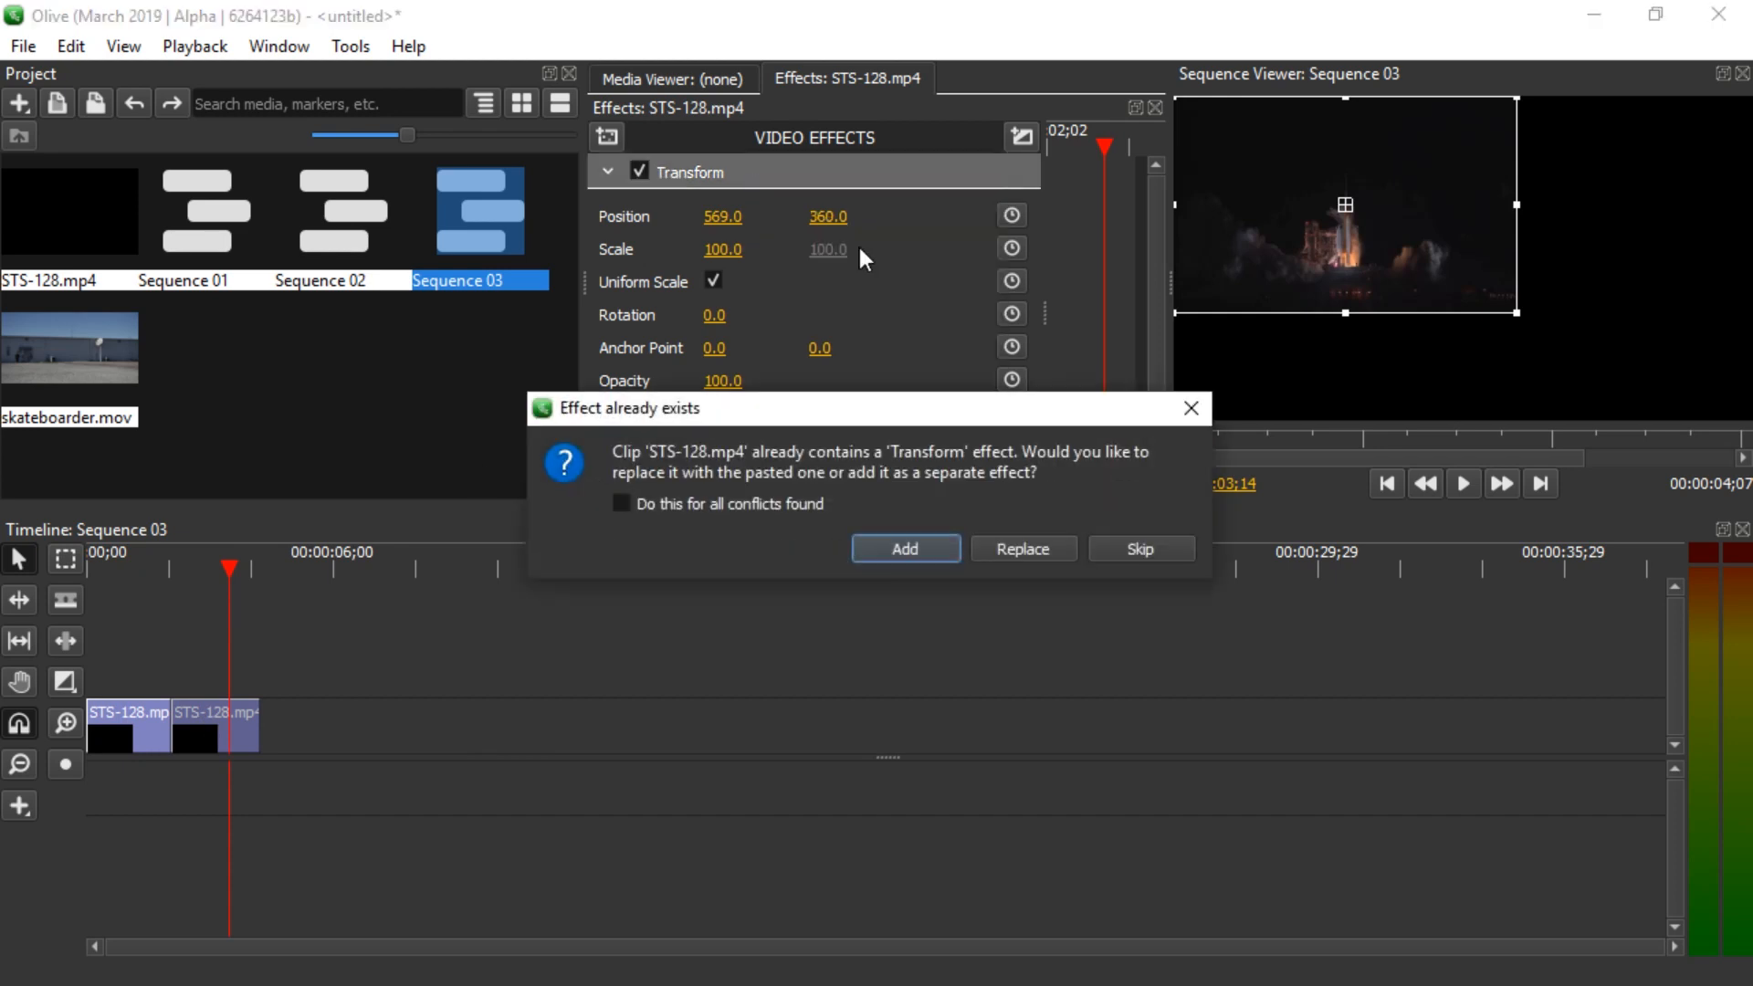
left_click(1021, 550)
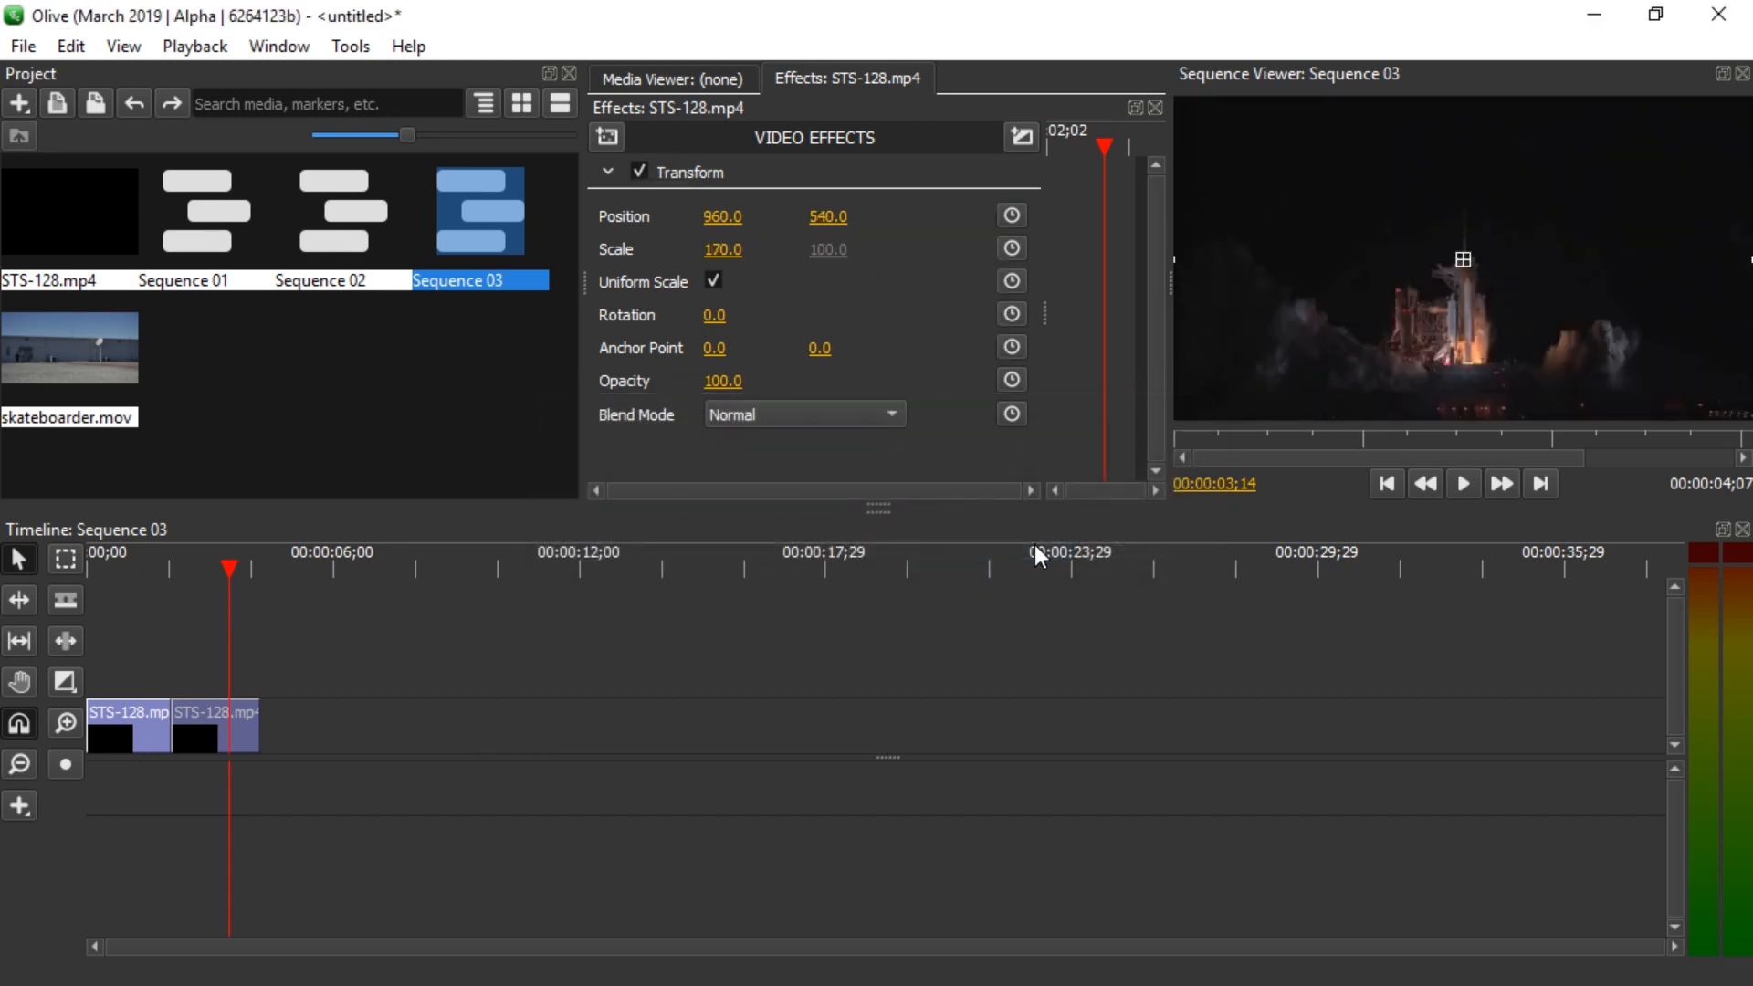
Step: Export Sequence 03 at 1920x1080 as output2.mp4
left_click(143, 561)
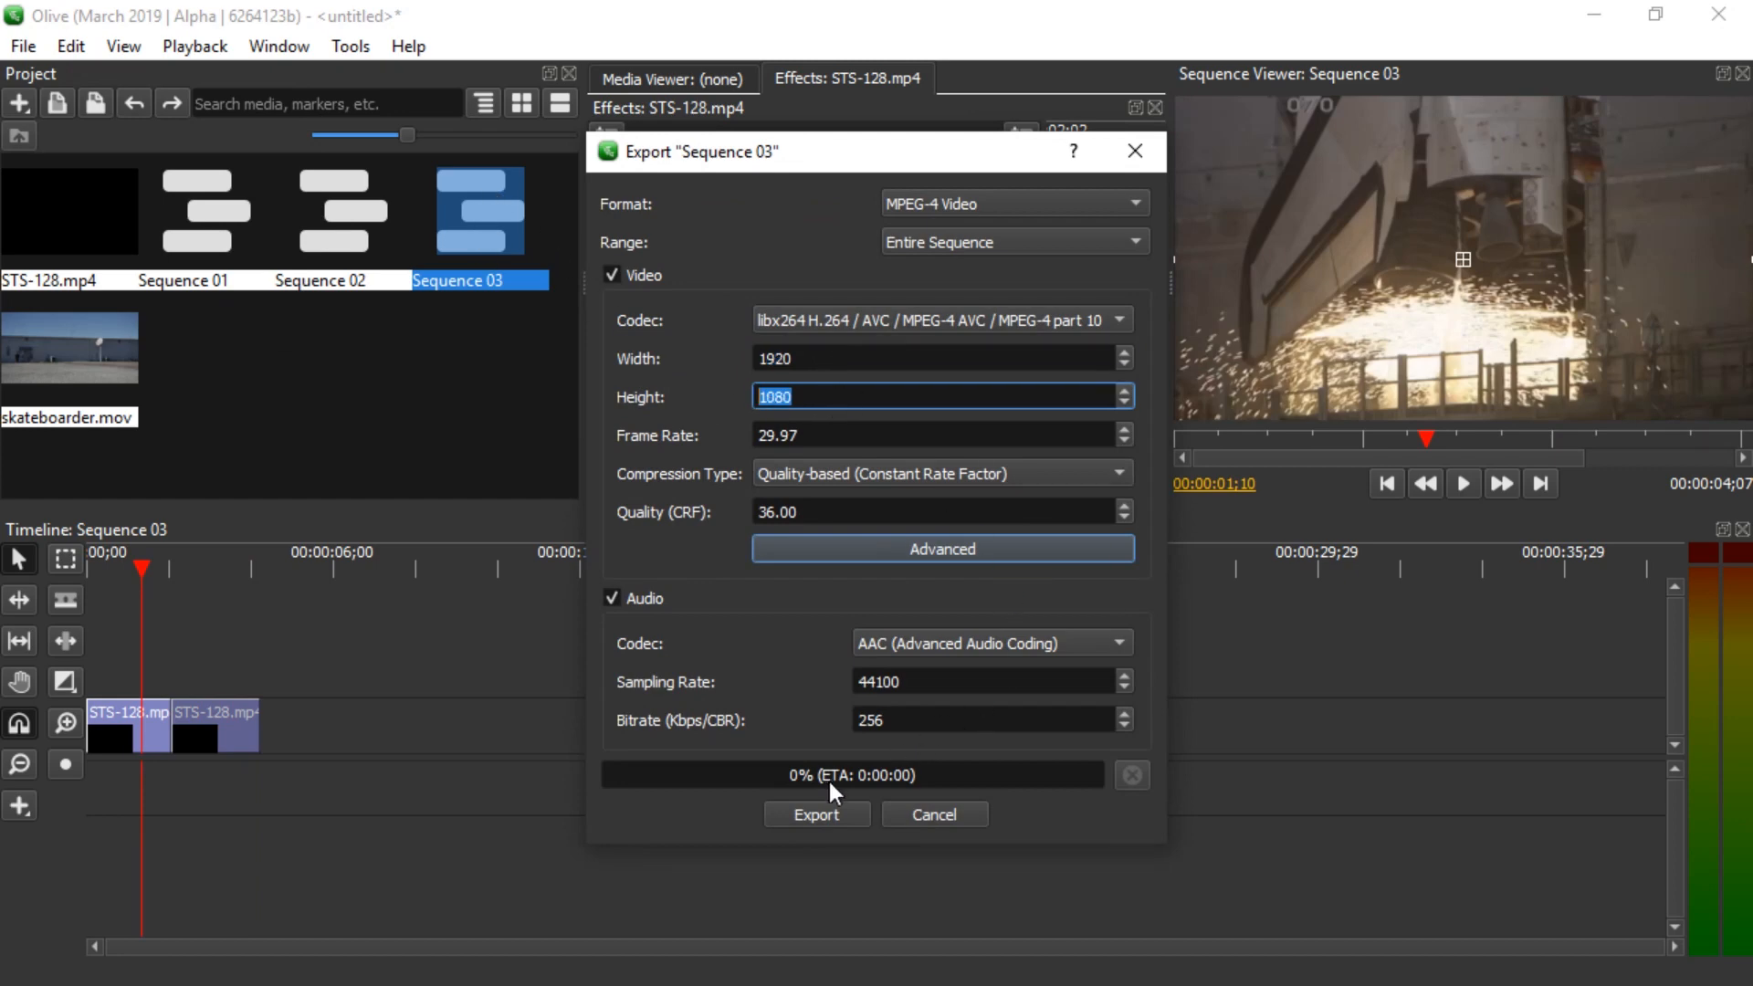
left_click(816, 814)
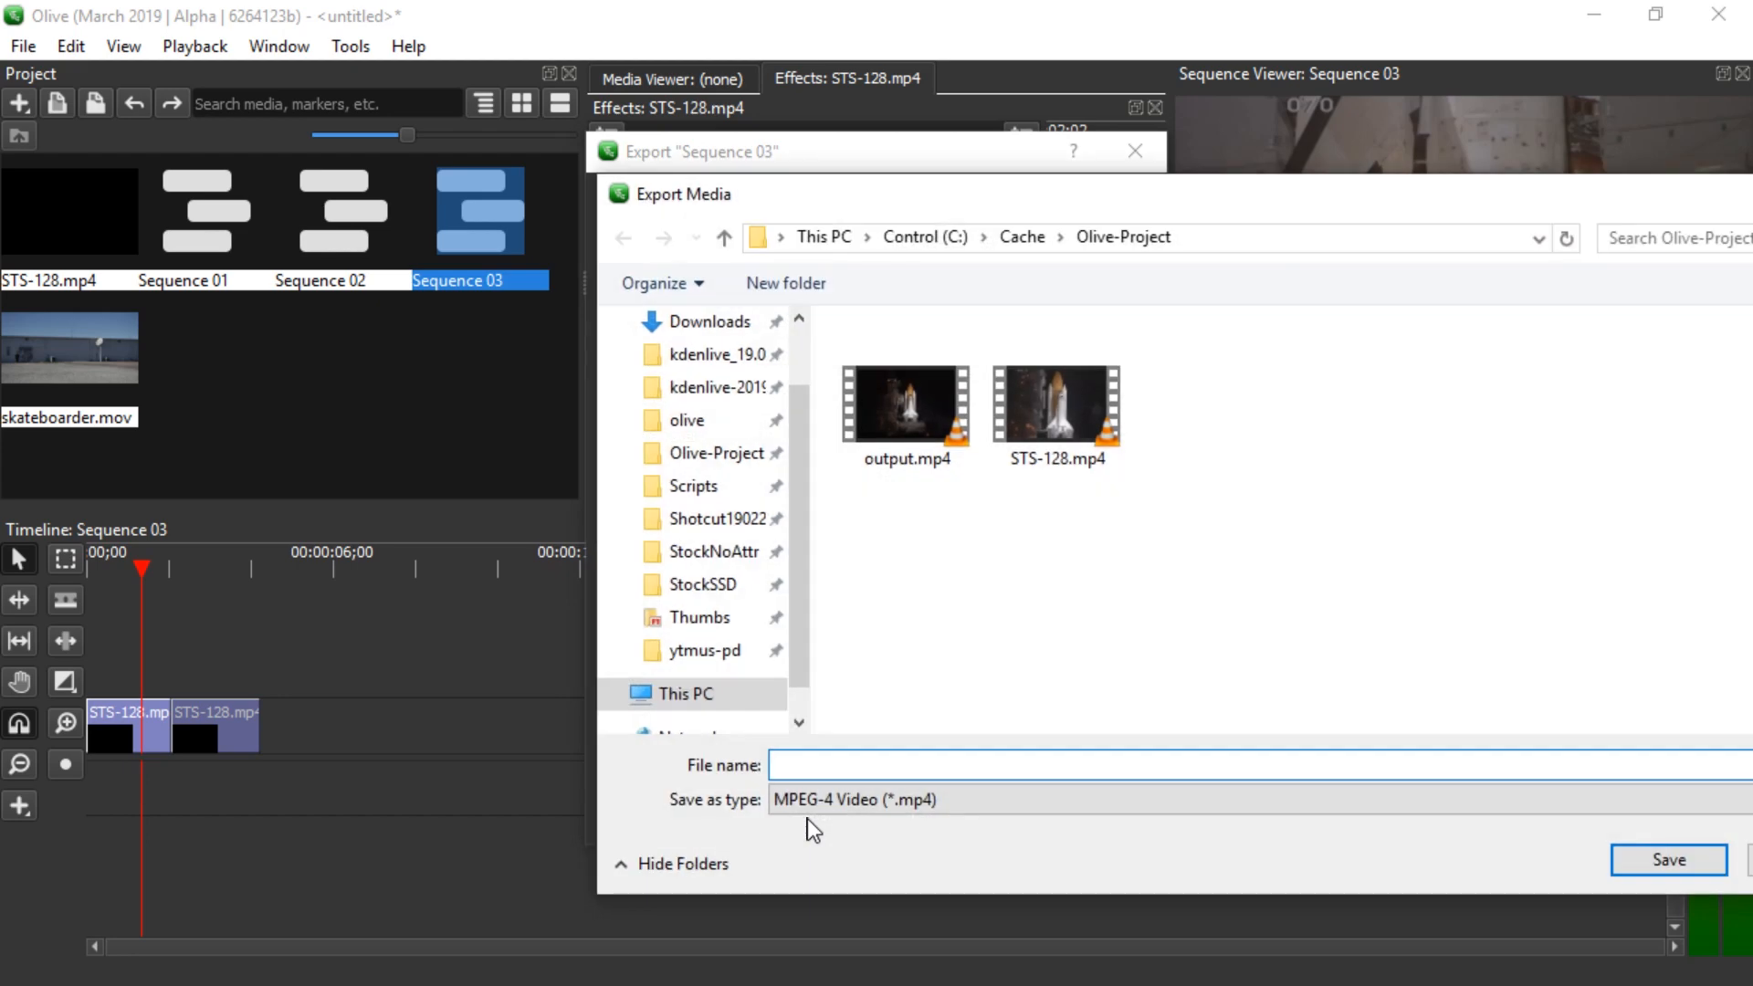
left_click(1667, 860)
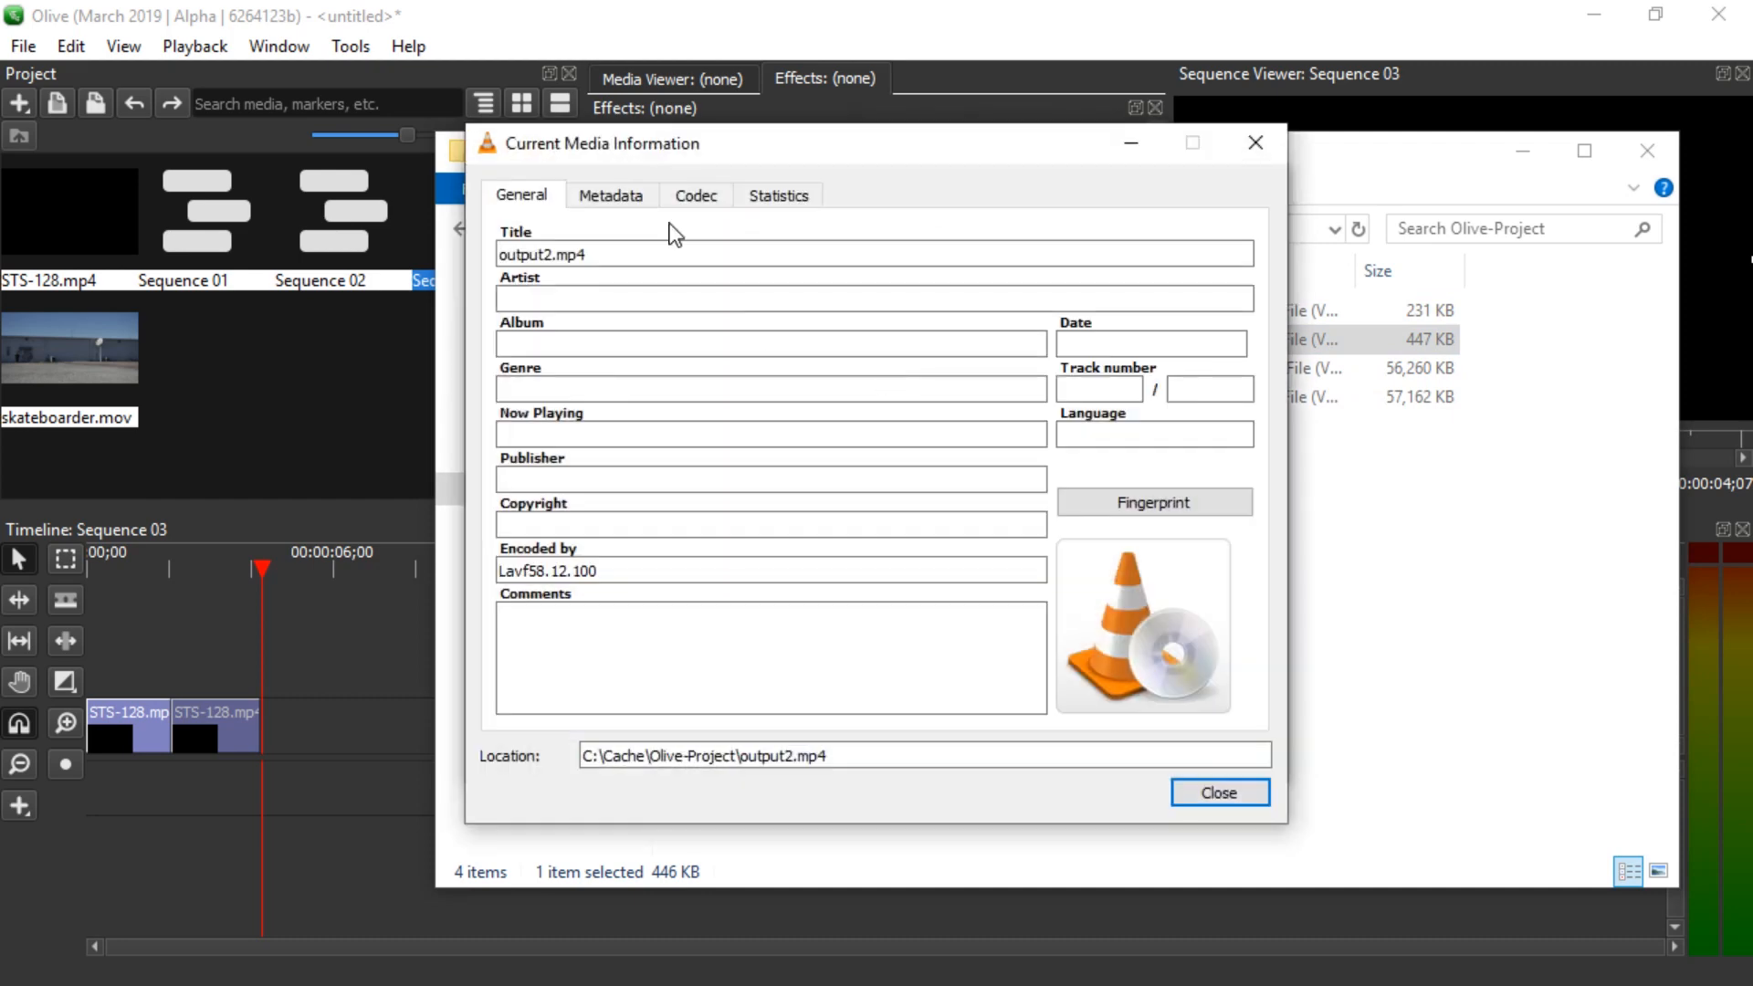
Step: Check output2.mp4's codec details in VLC, then return to Sequence 03 in Olive
left_click(694, 196)
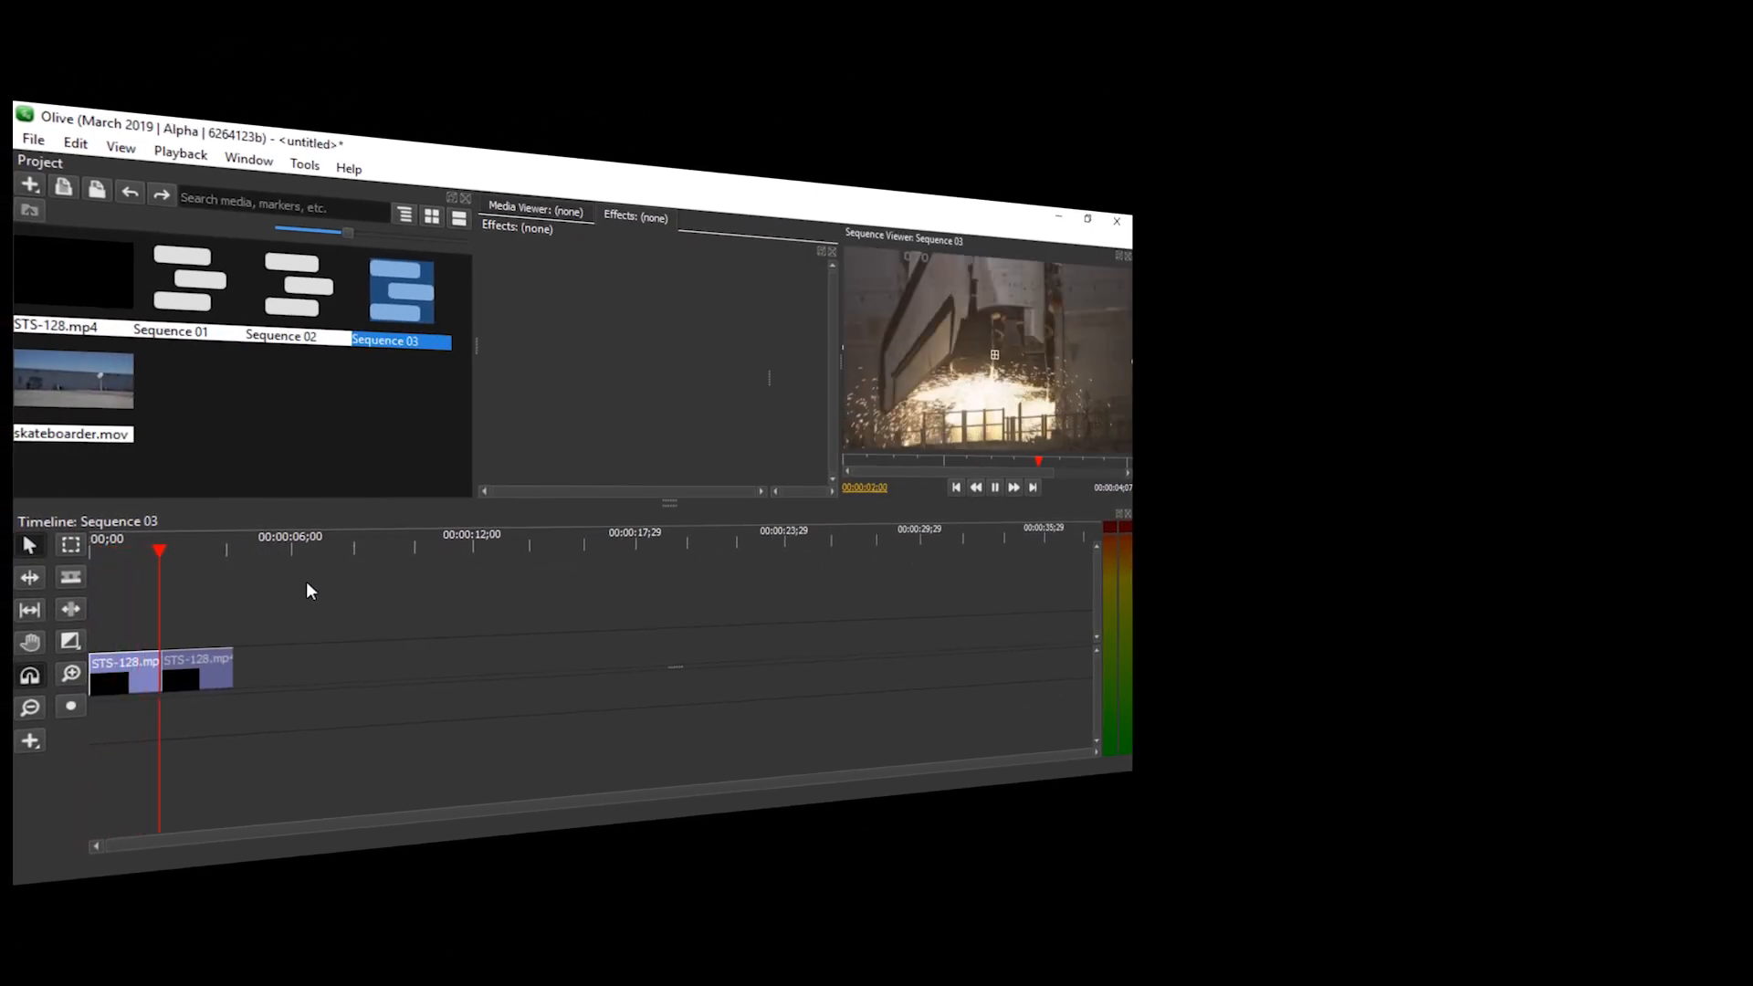
left_click(226, 551)
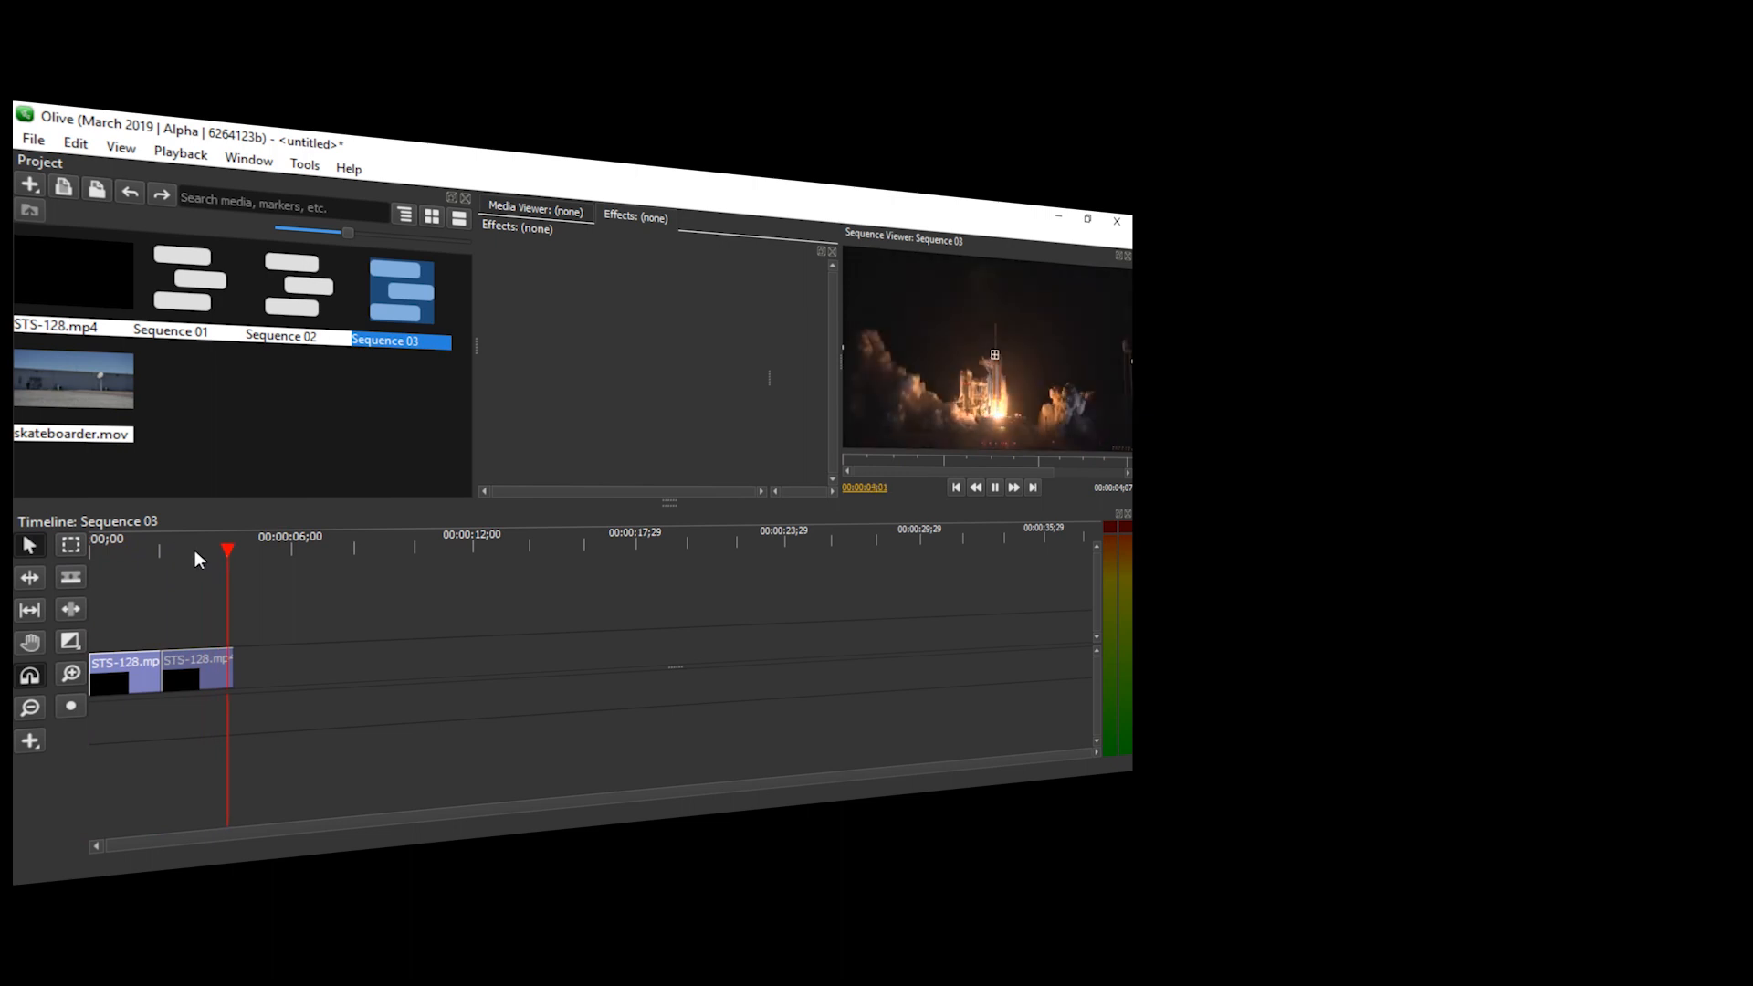